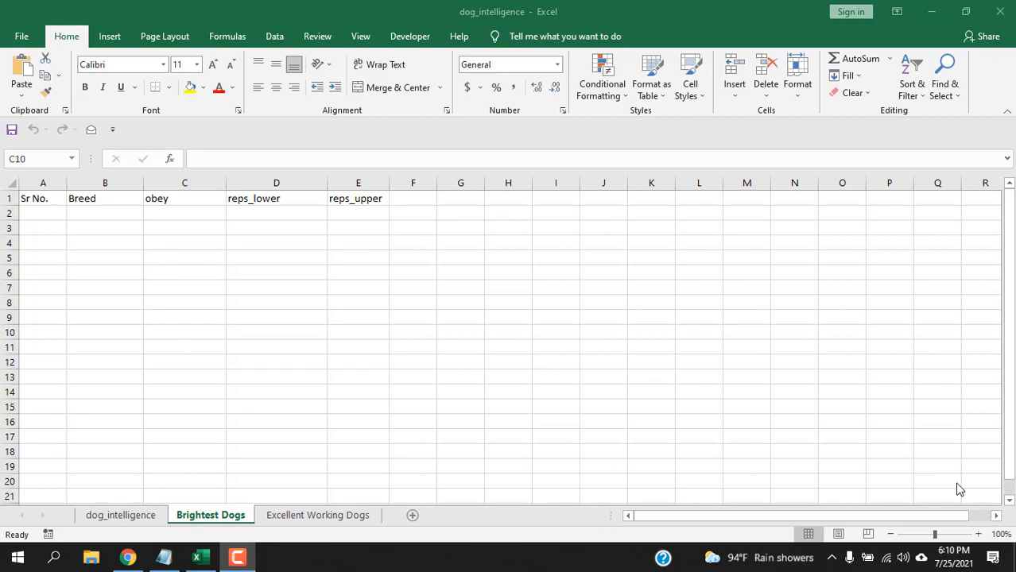
Select the Brightest Dogs header row from Sr No. to reps_upper
left_click(184, 332)
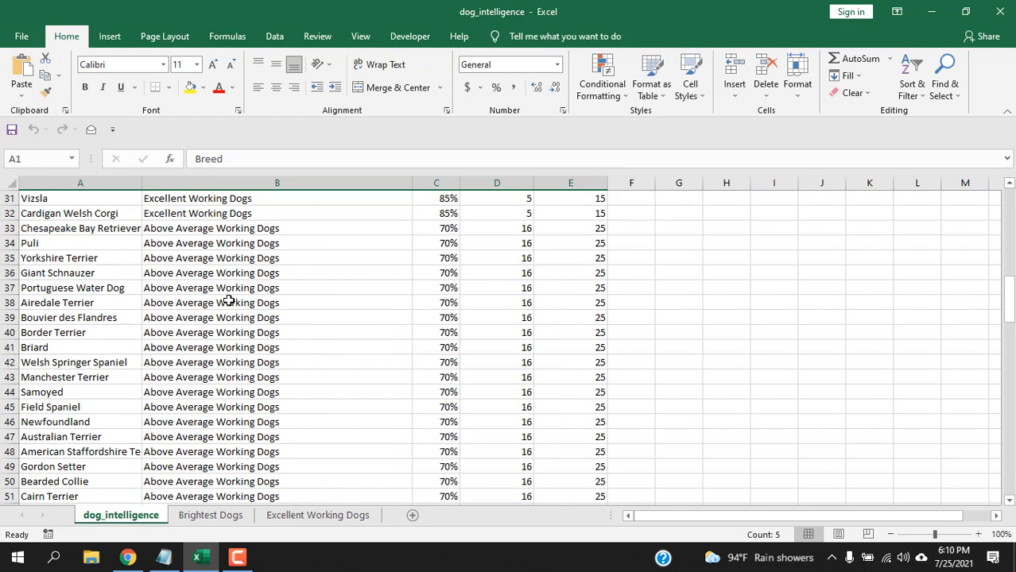
left_click(210, 516)
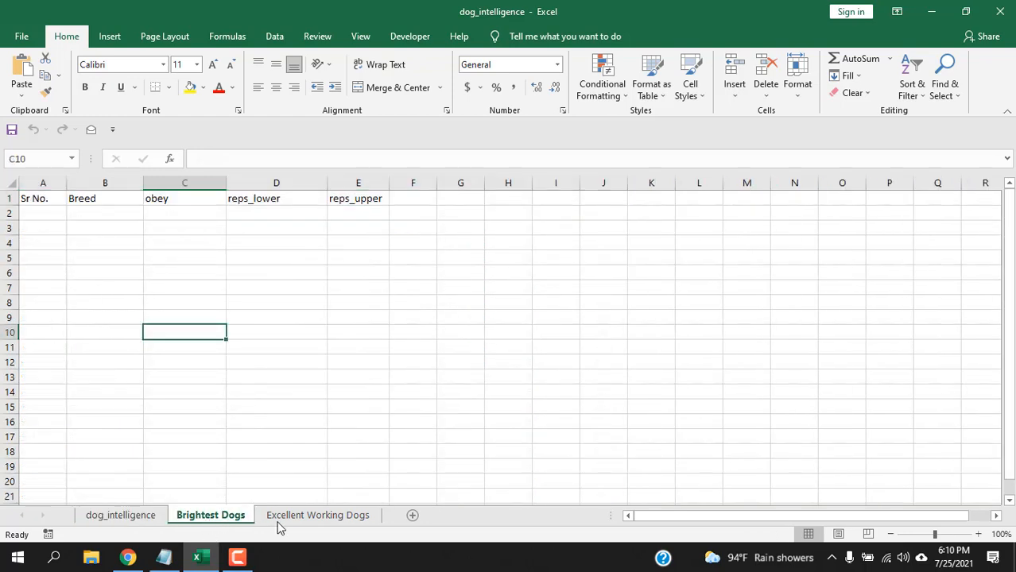
mouse_move(188, 288)
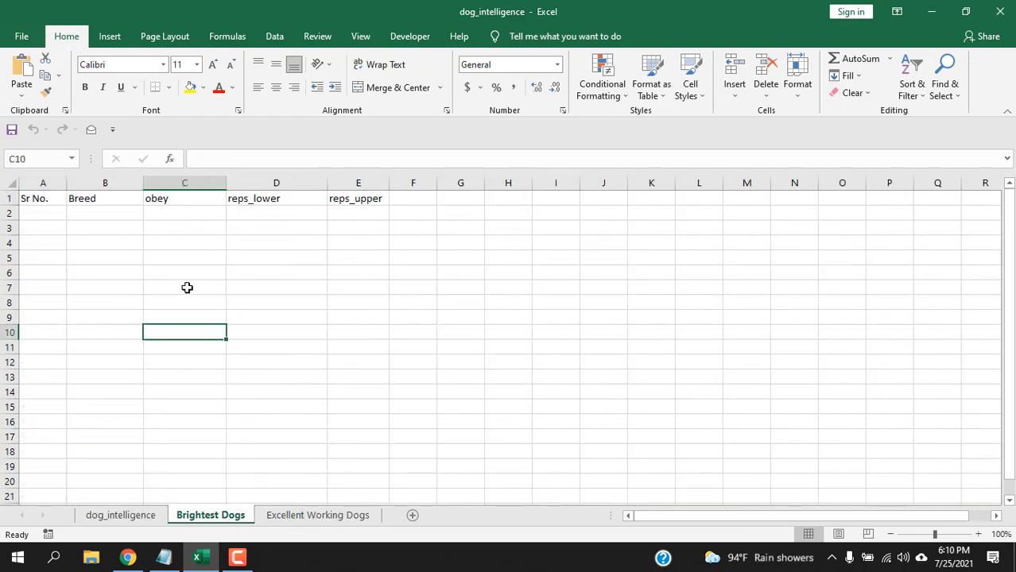
left_click(358, 288)
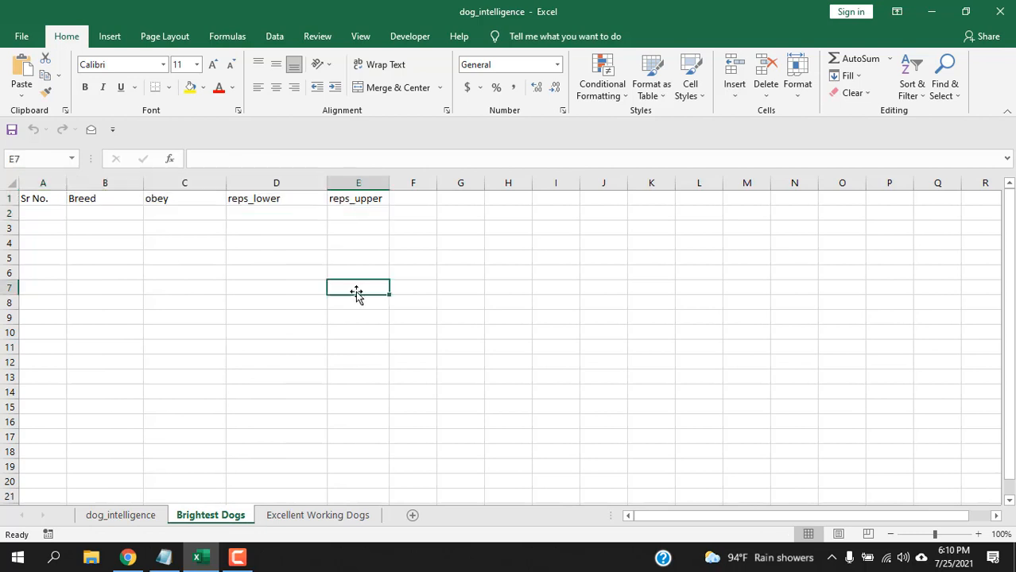
left_click(43, 198)
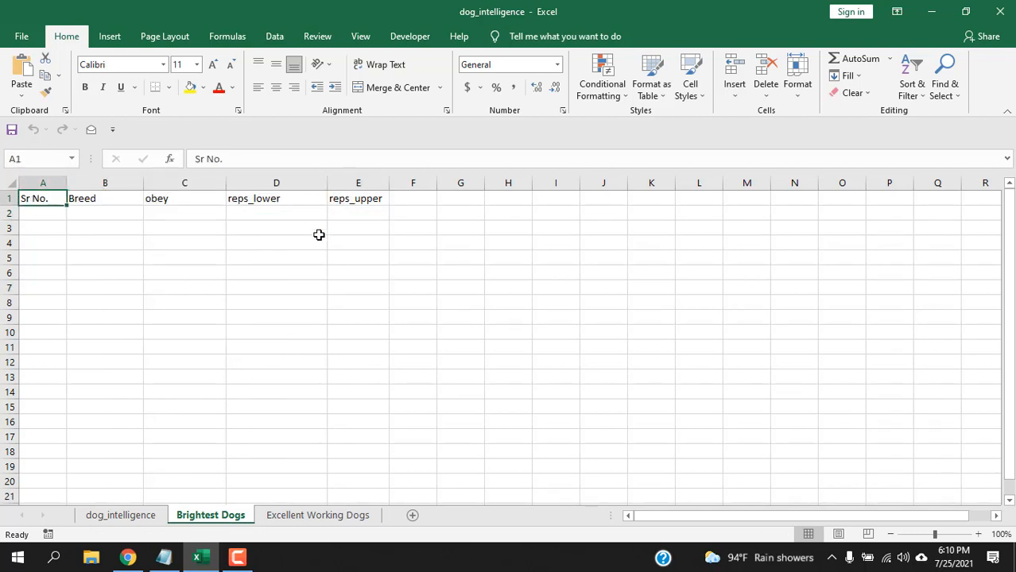
left_click_drag(43, 197, 105, 197)
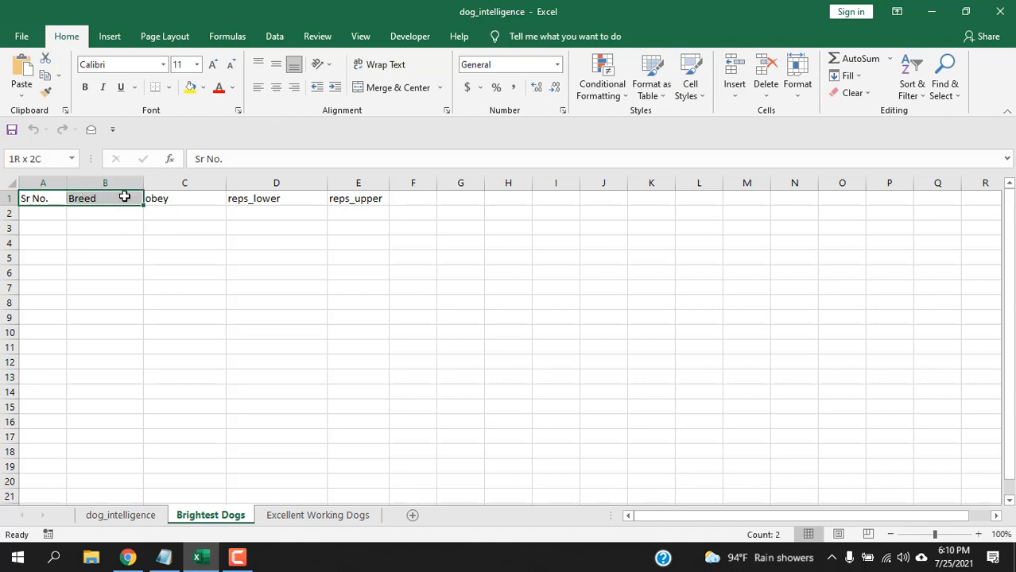
left_click(43, 197)
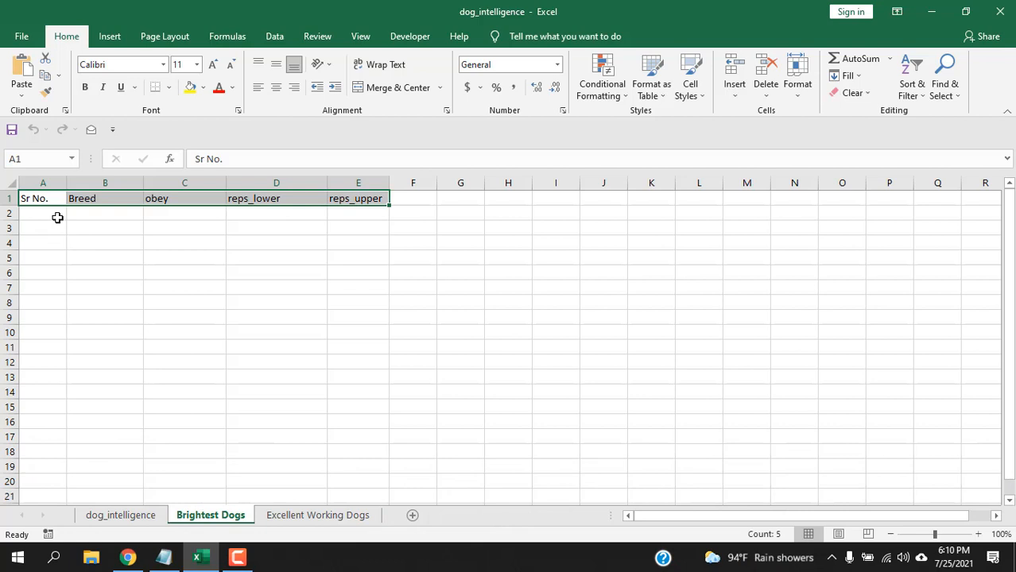
mouse_move(43, 216)
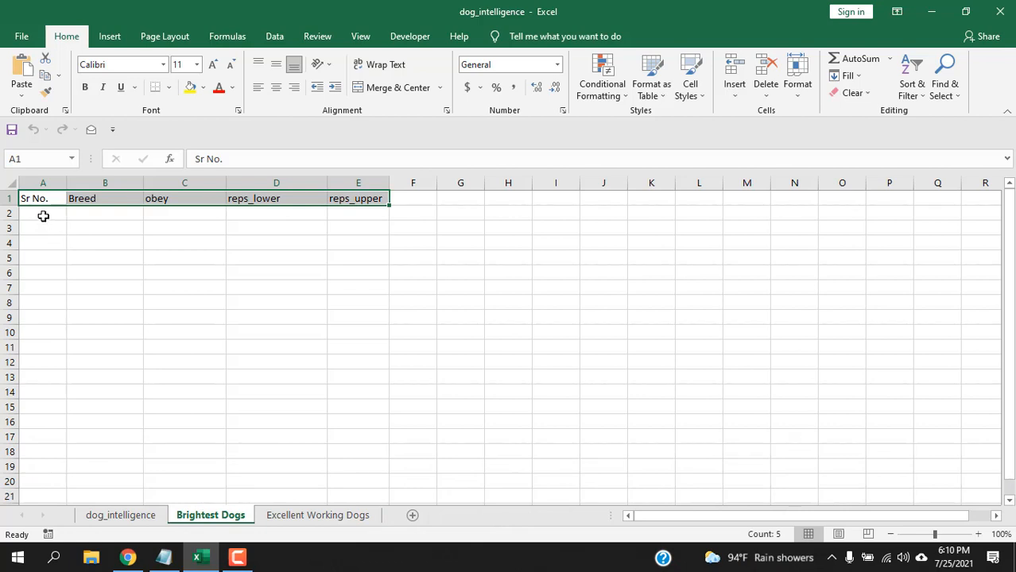
mouse_move(127, 218)
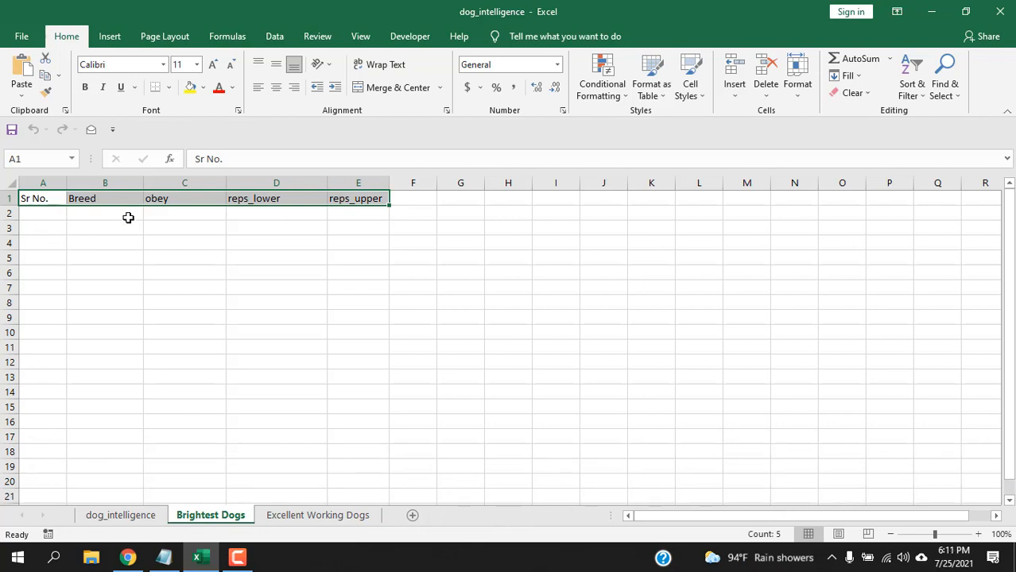
mouse_move(182, 215)
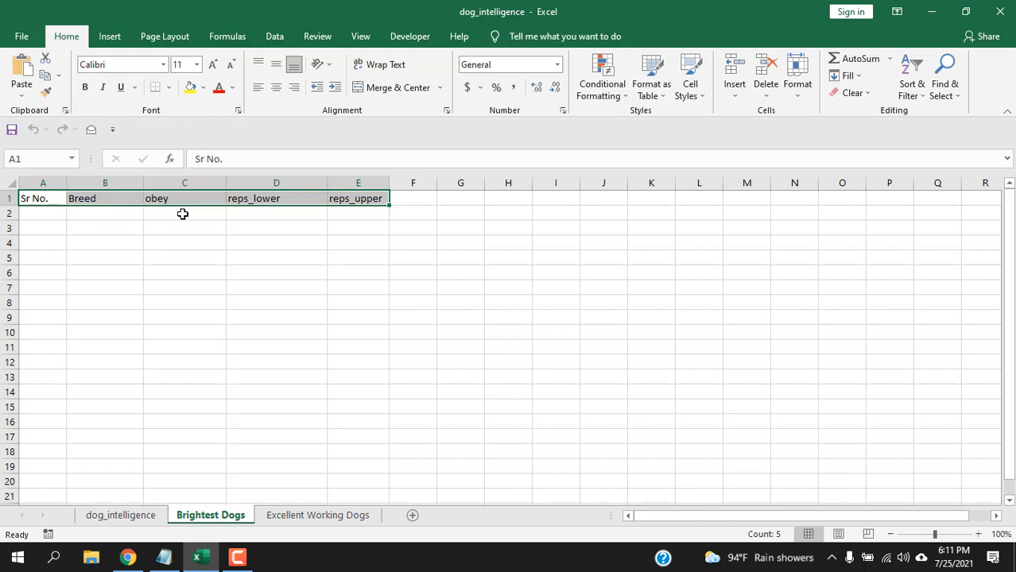
Review the empty cells under obey, reps_lower and reps_upper and check Border Collie's values
left_click(185, 213)
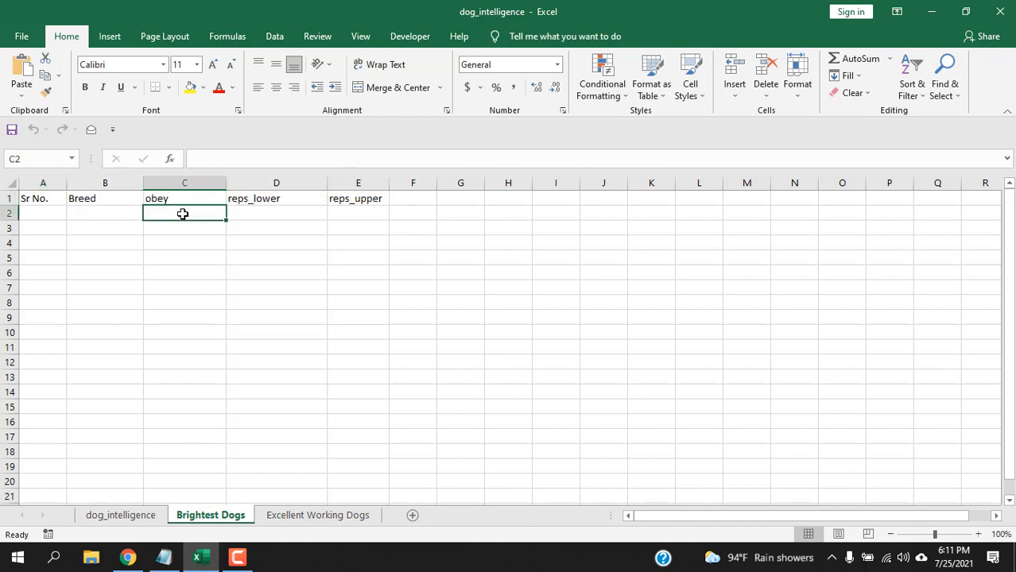
left_click(275, 213)
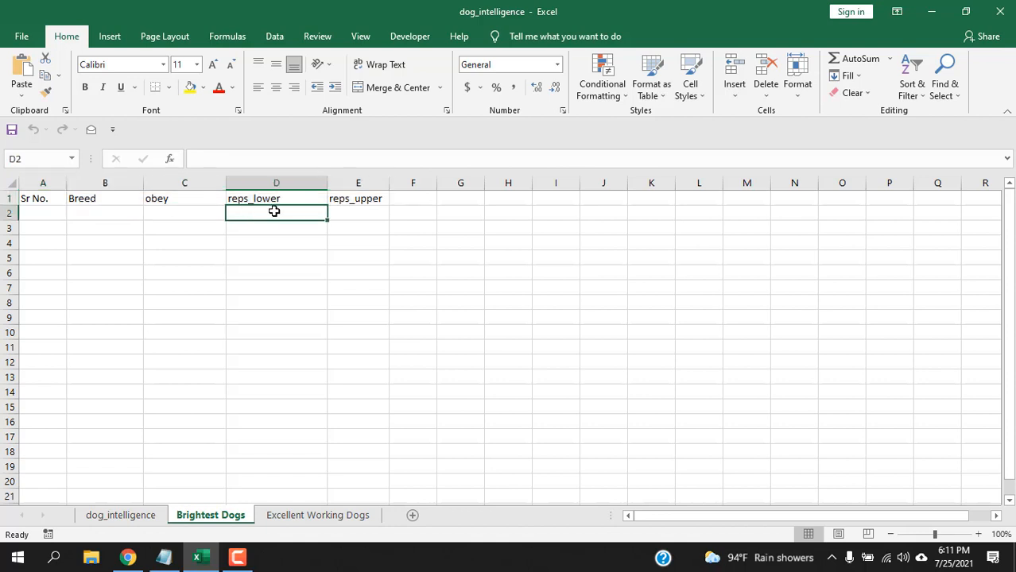
left_click(357, 213)
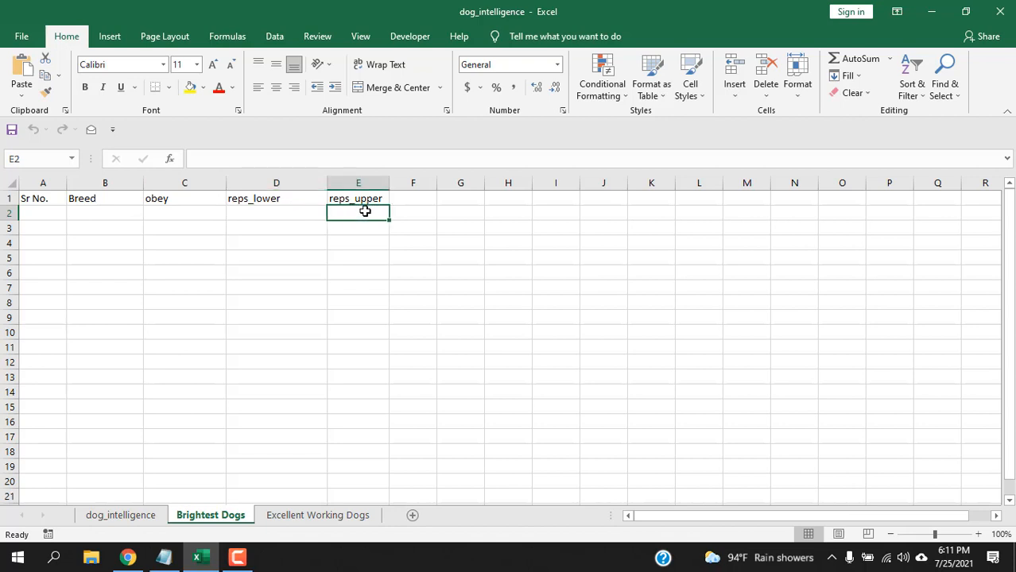
mouse_move(121, 515)
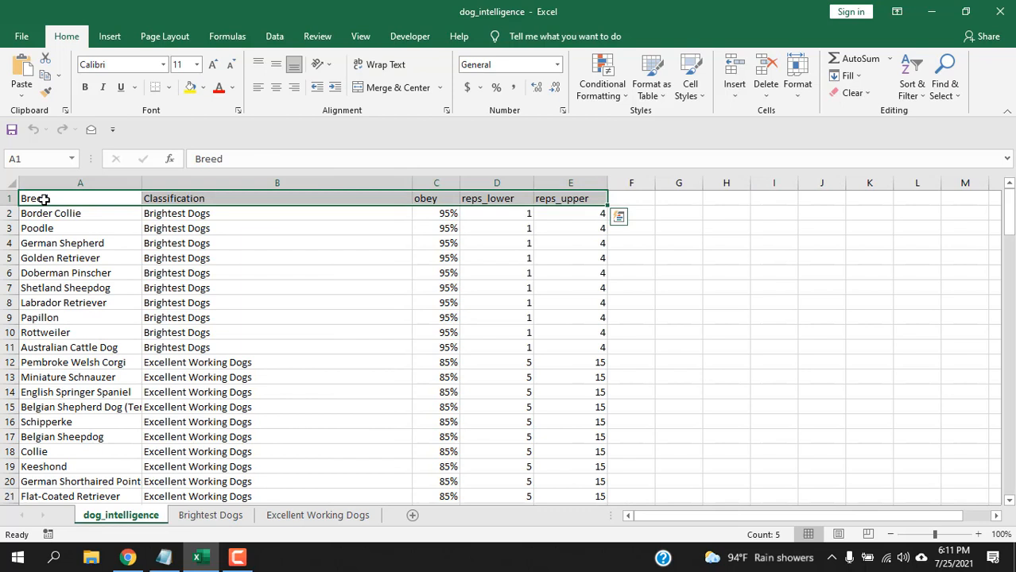
mouse_move(384, 232)
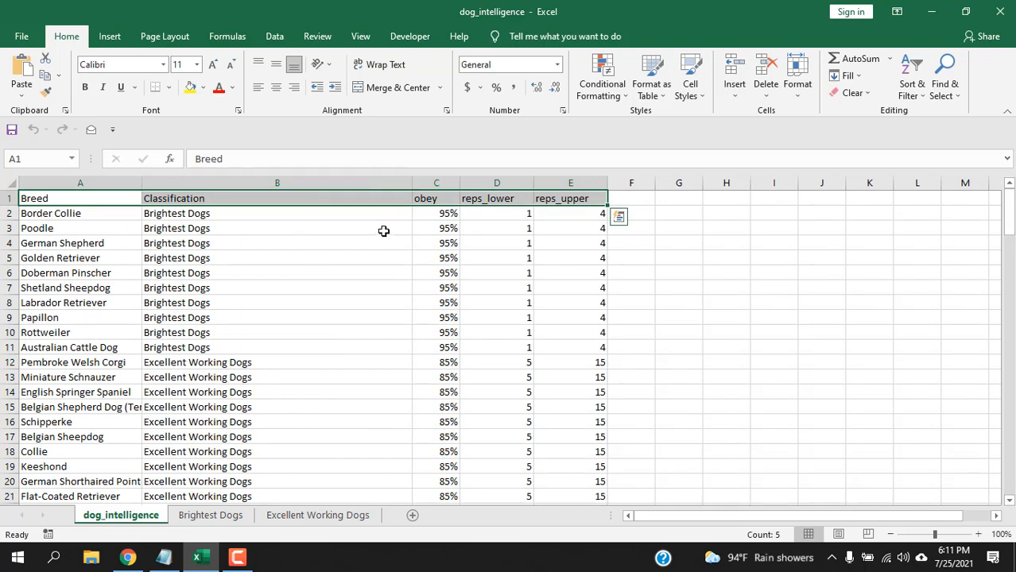
left_click(436, 213)
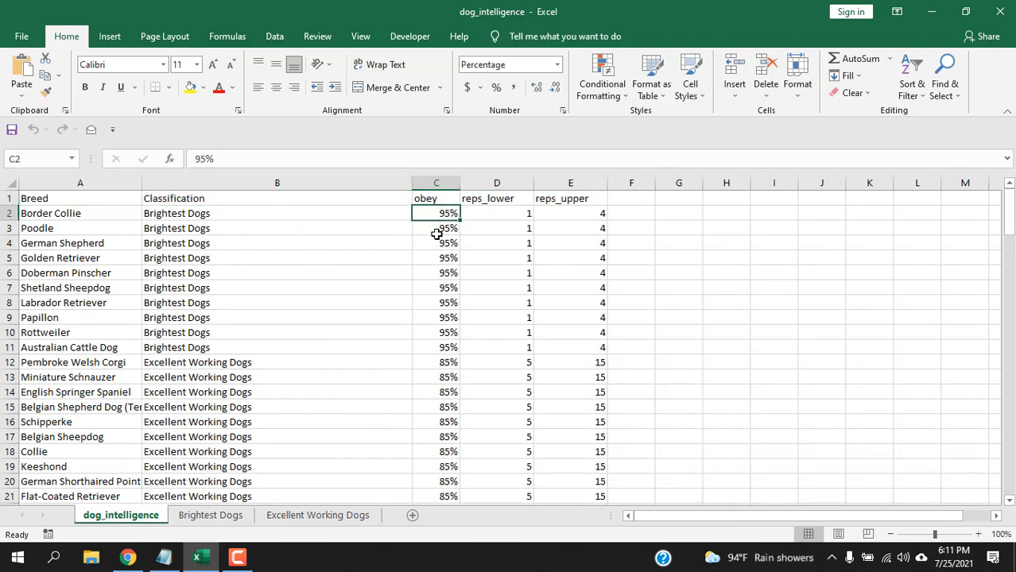
left_click(496, 213)
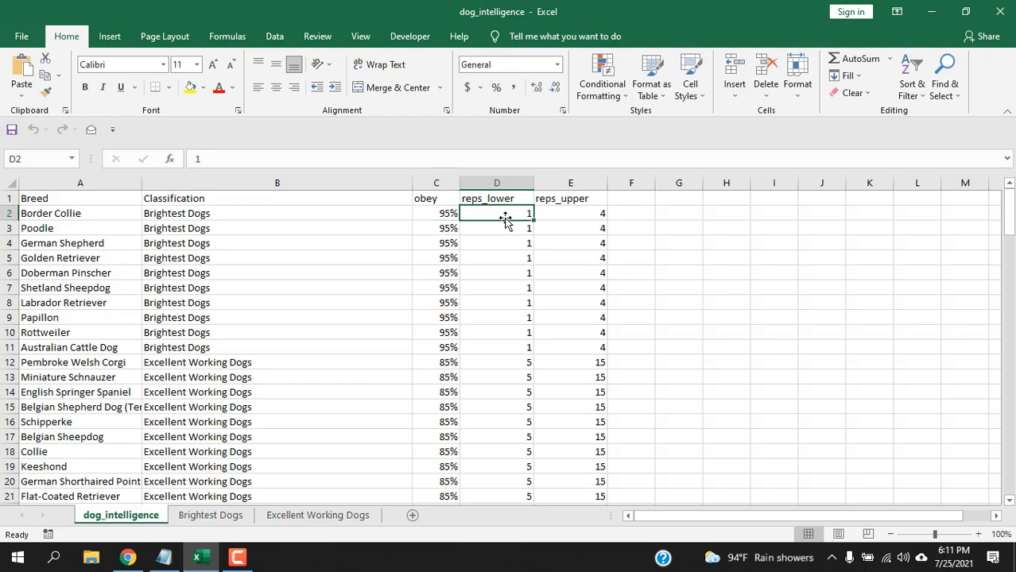
left_click(210, 515)
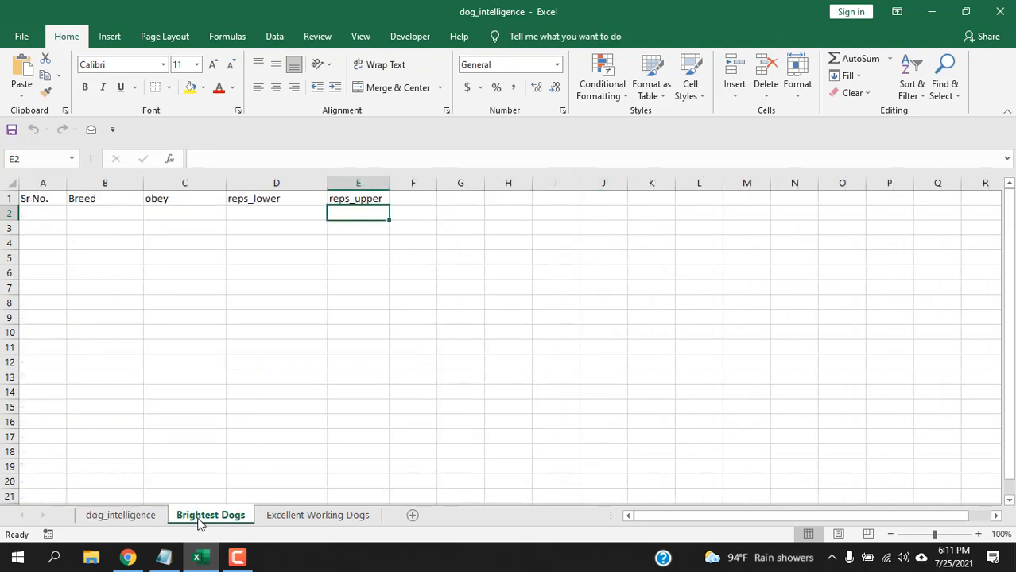
mouse_move(118, 270)
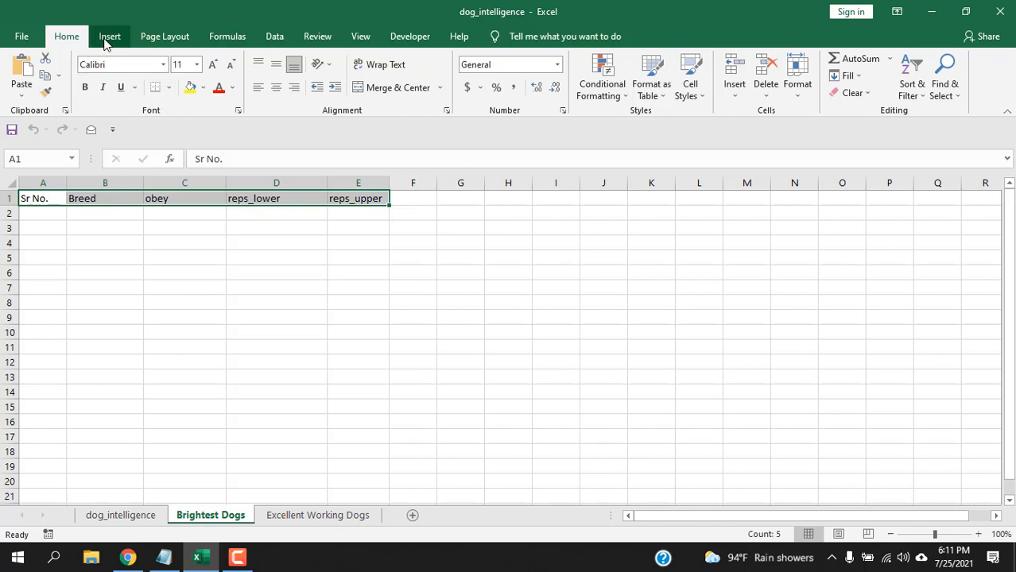
Turn the header row into Table1 with 'My table has headers' ticked
left_click(129, 77)
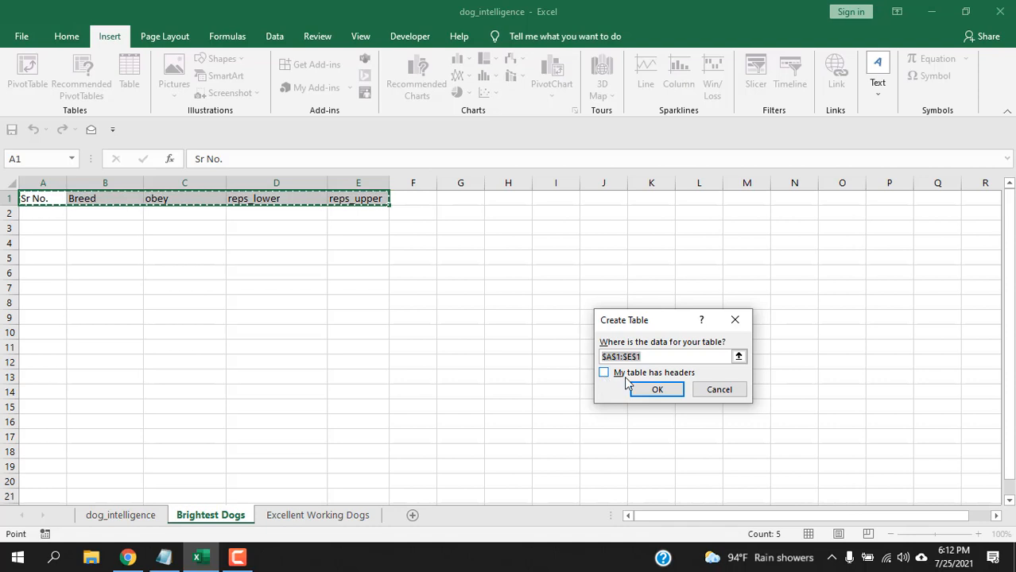
left_click(604, 372)
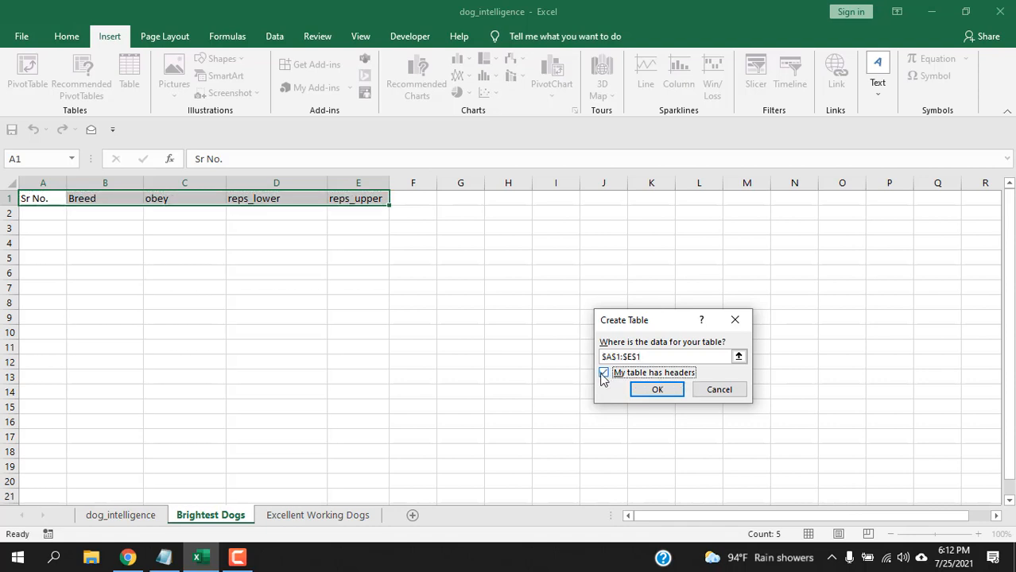
left_click(656, 390)
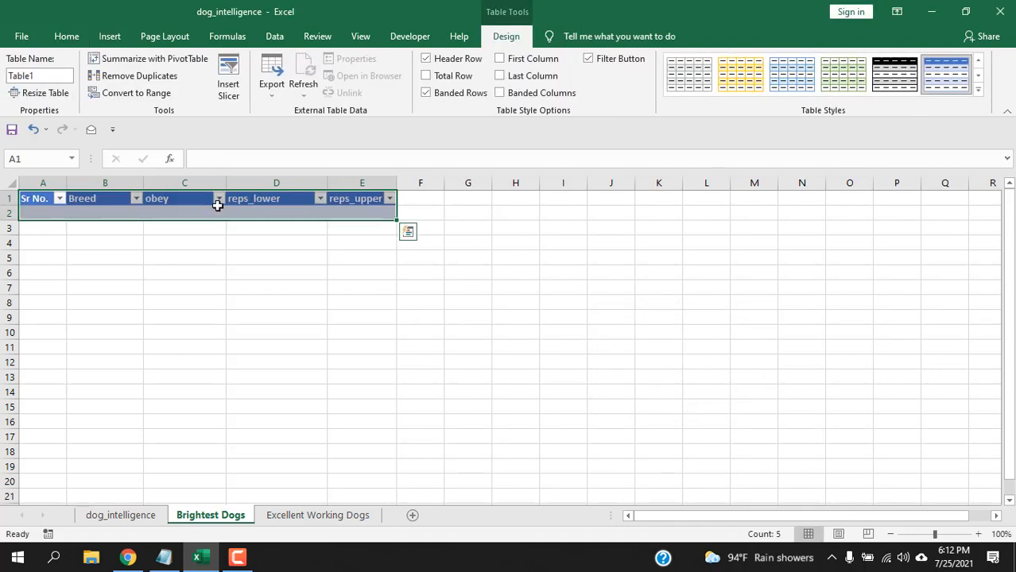
left_click(275, 229)
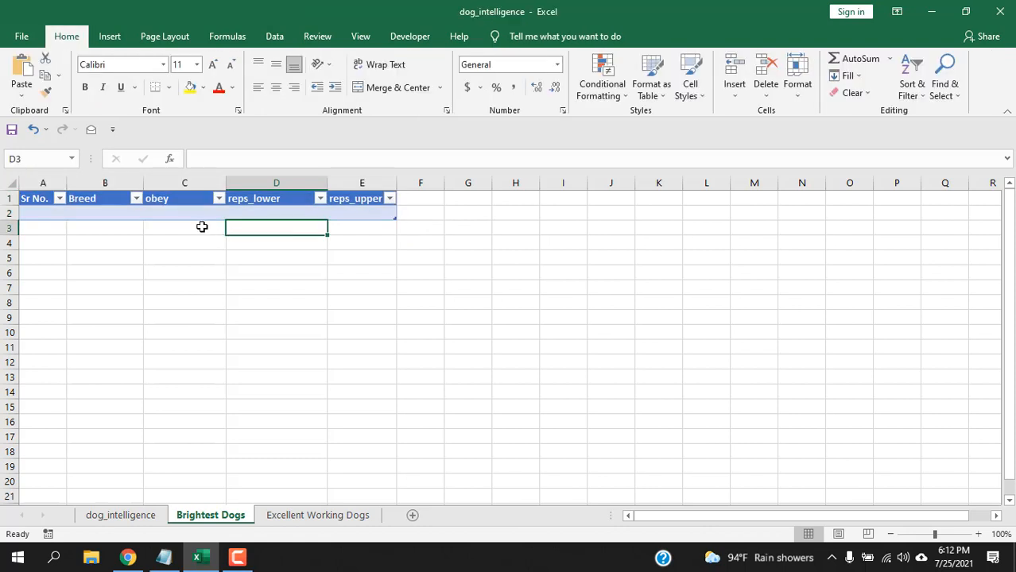
left_click(184, 213)
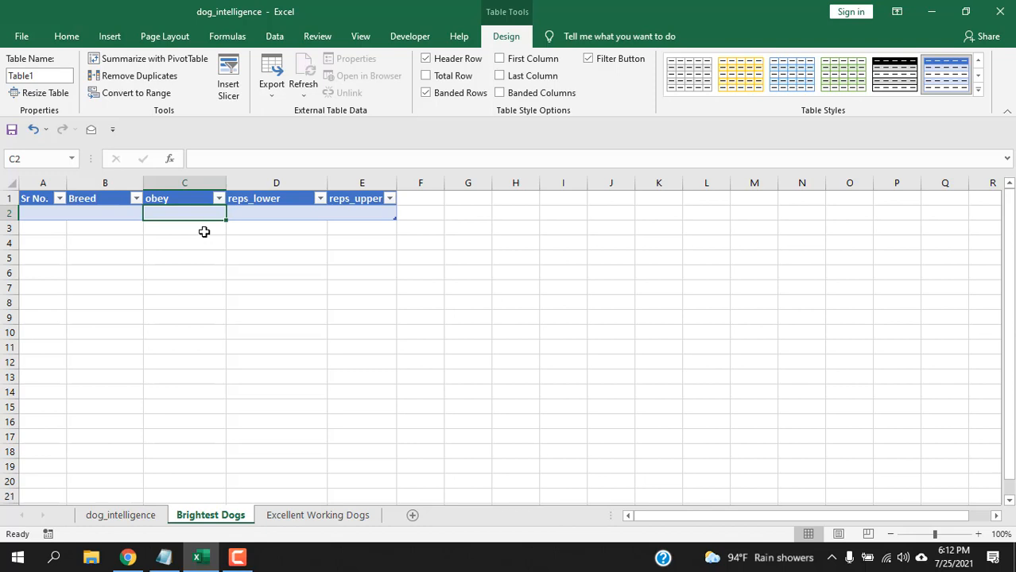
mouse_move(199, 229)
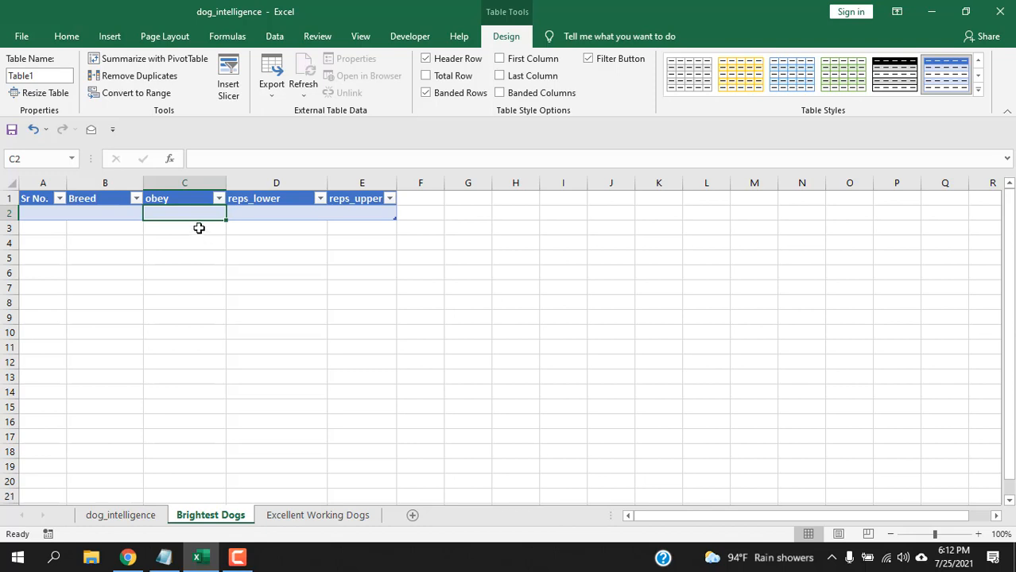
Reach the Excel Options dialog from the File overview
left_click(22, 35)
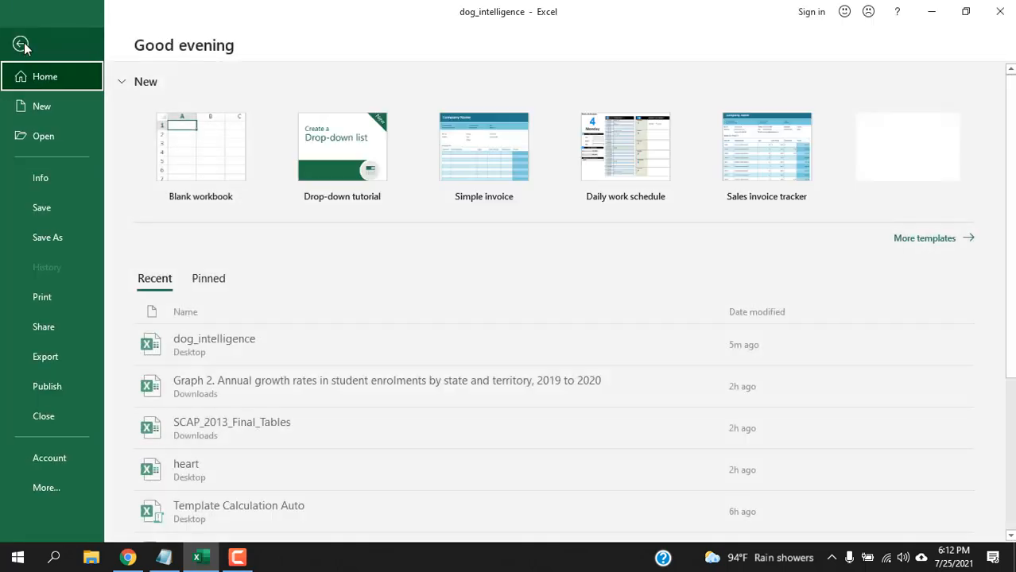
left_click(47, 487)
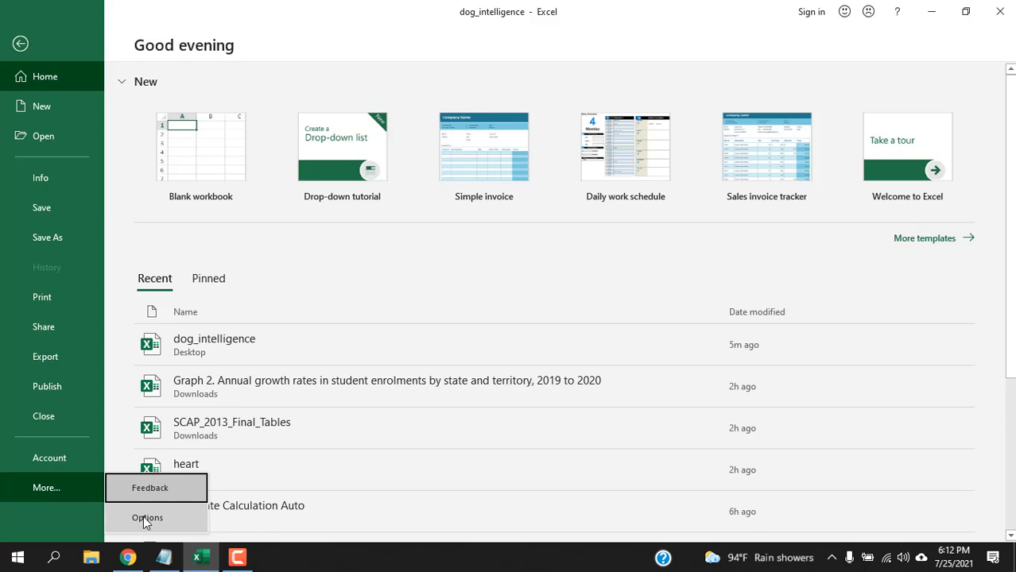
left_click(147, 518)
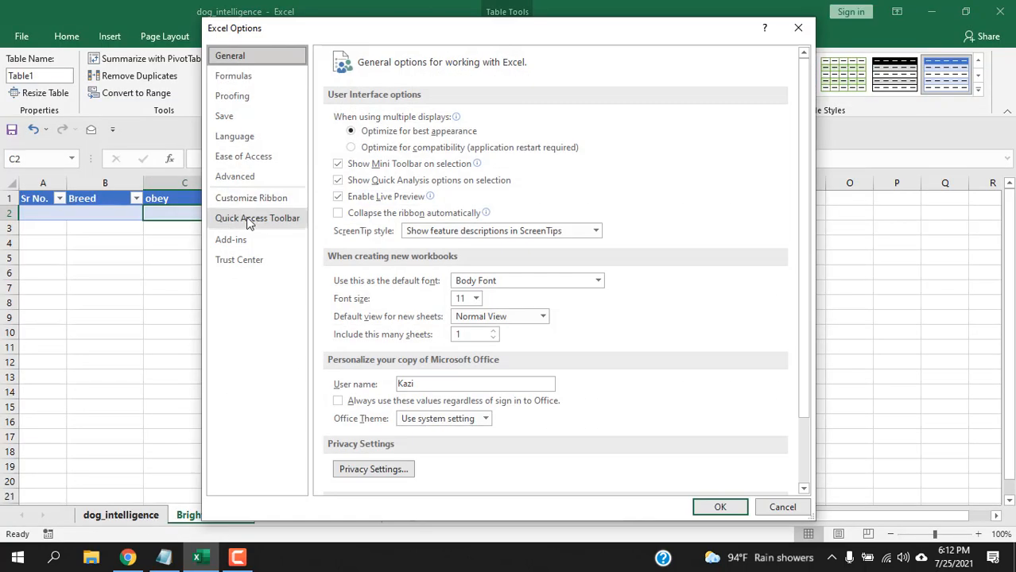
left_click(258, 218)
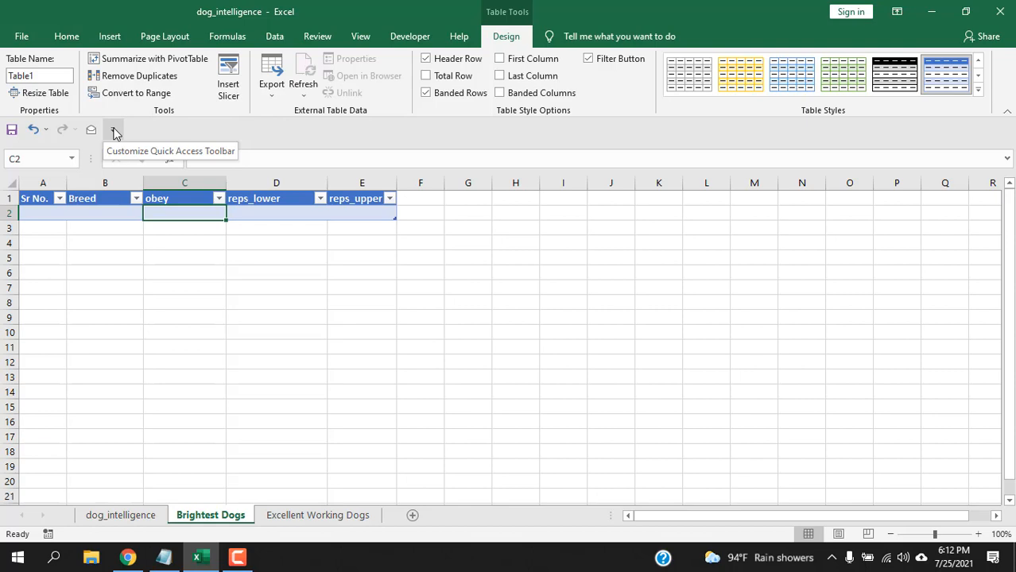
Add the Form... command from All Commands to the Quick Access Toolbar list
left_click(113, 131)
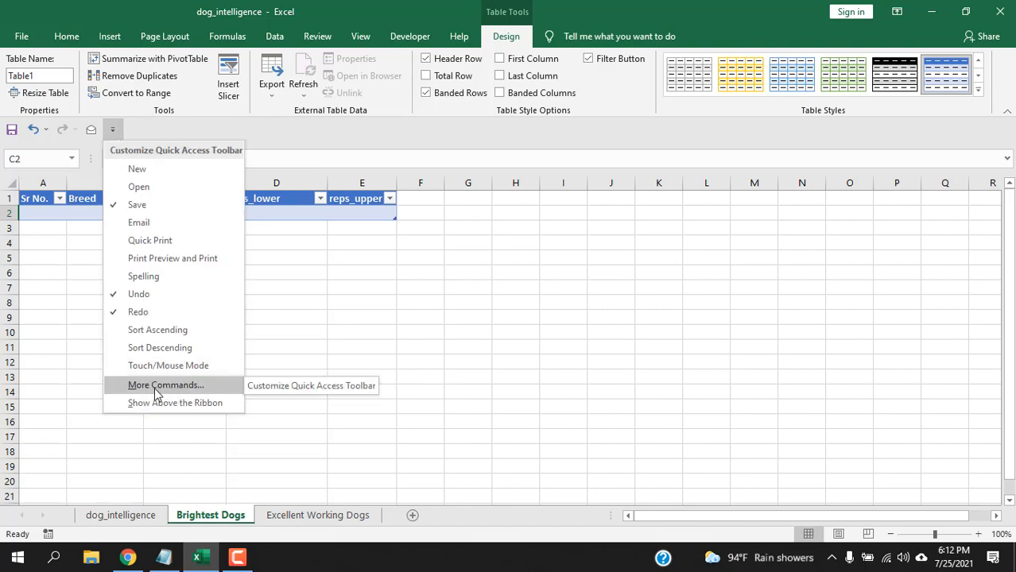
left_click(165, 385)
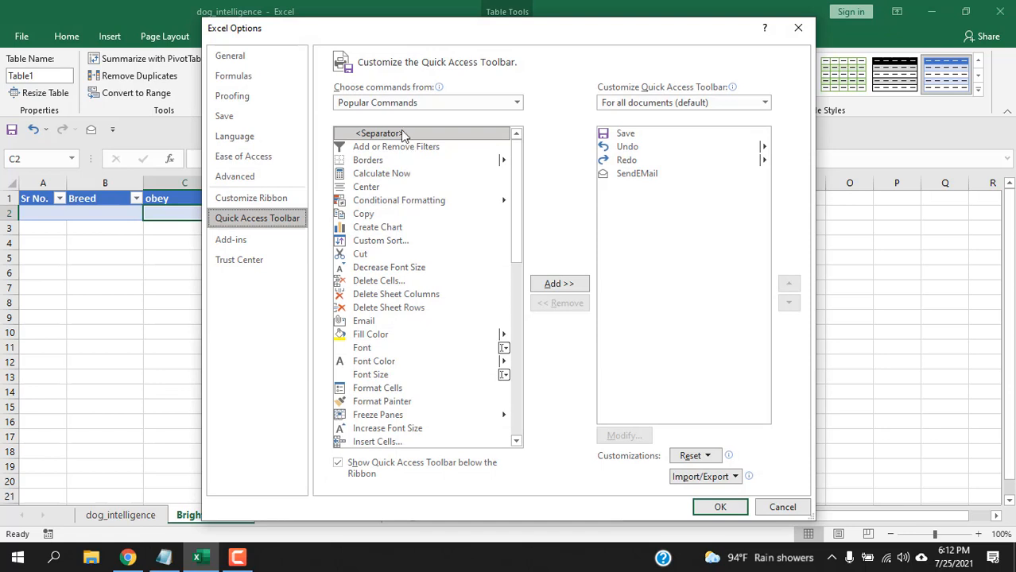
left_click(515, 102)
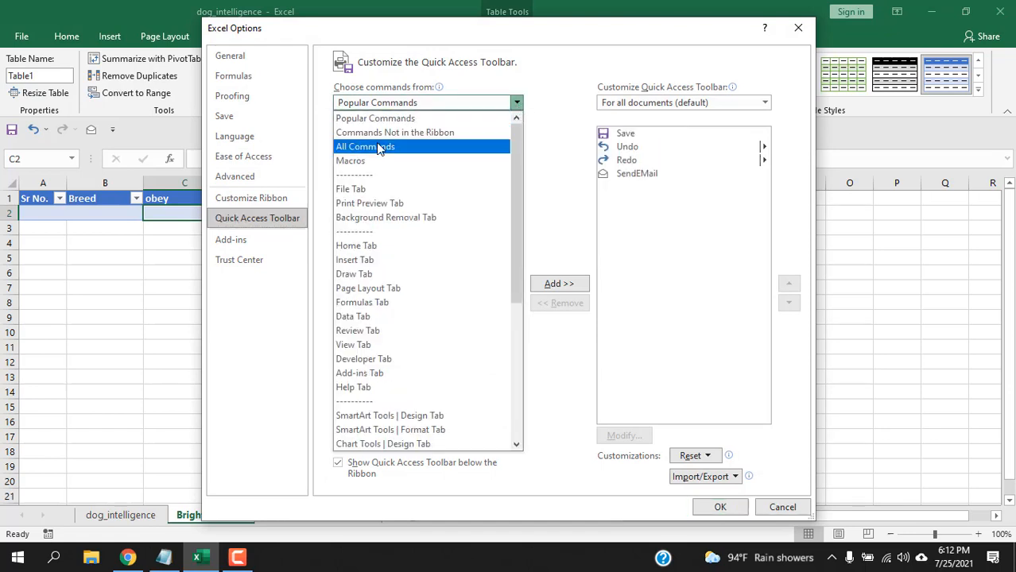
left_click(365, 146)
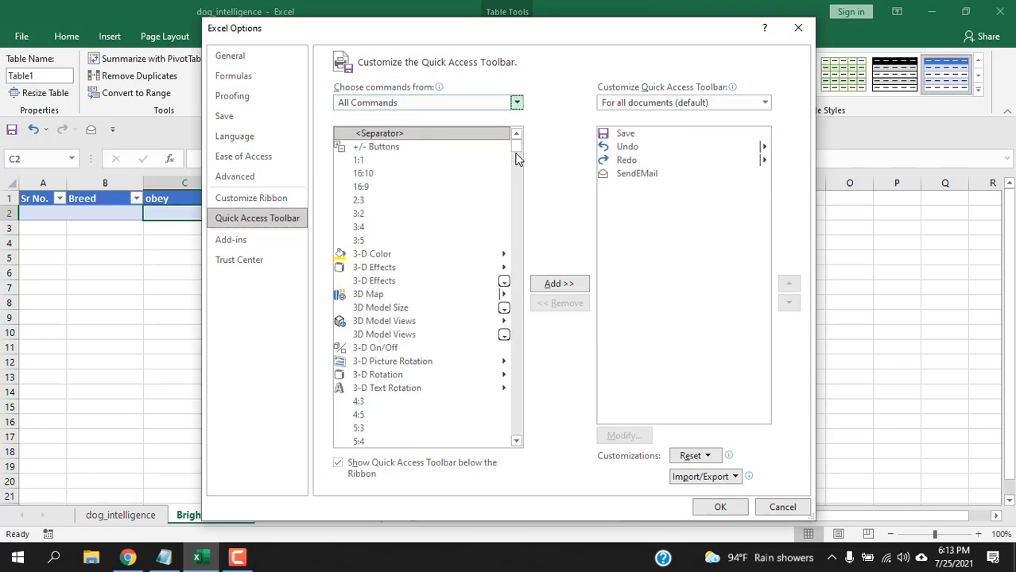
scroll("down", 3)
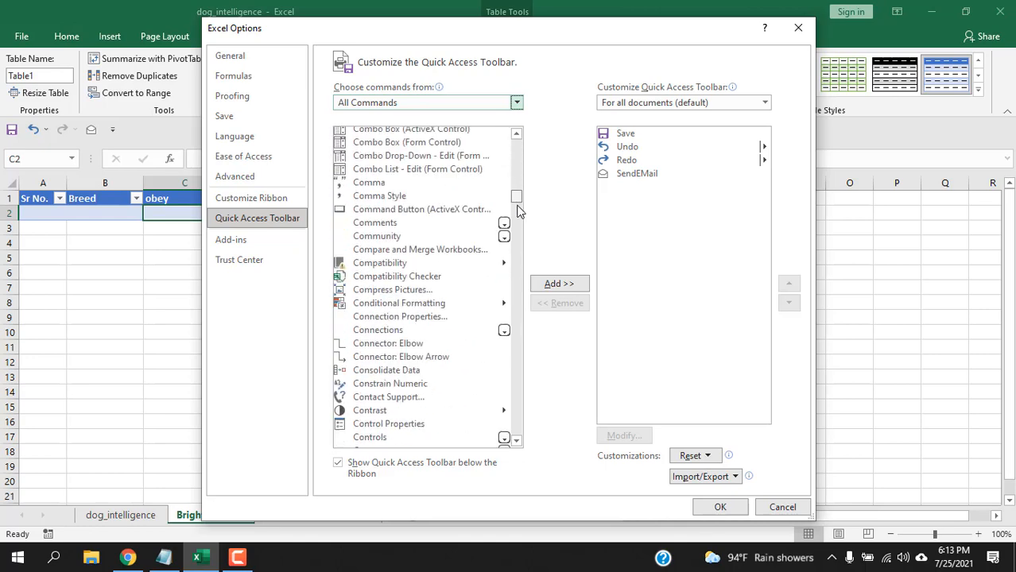
scroll("down", 3)
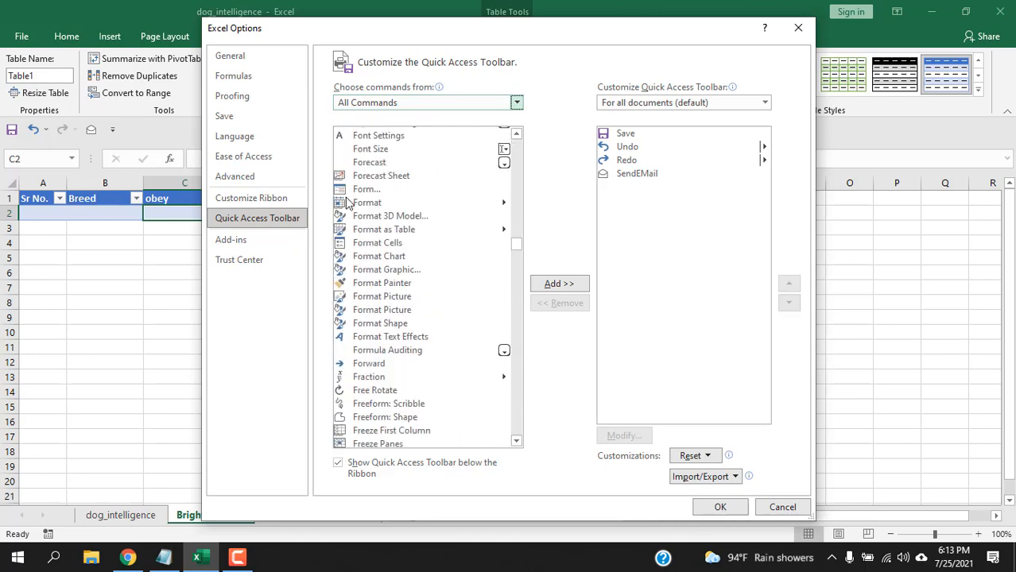
left_click(366, 190)
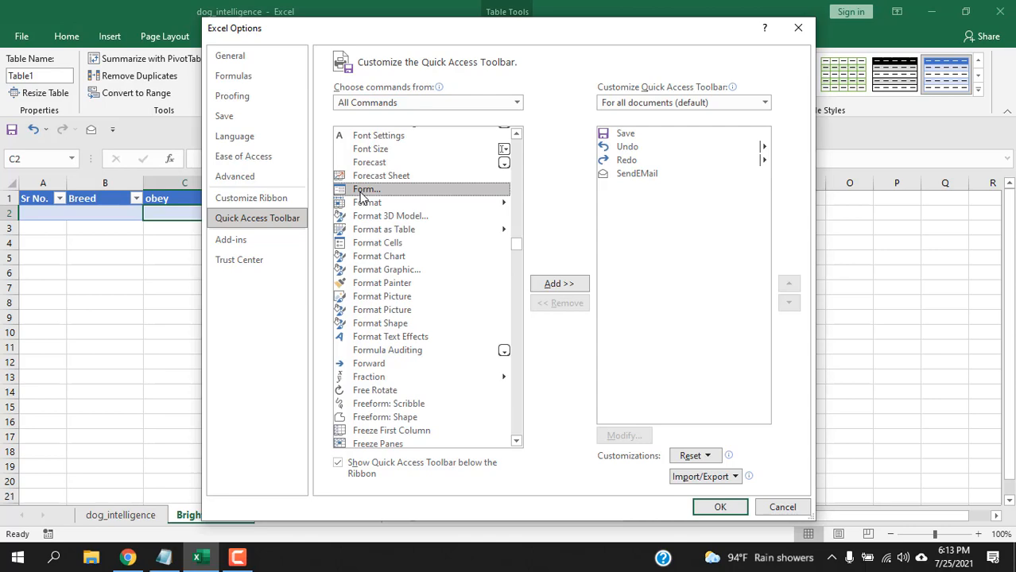
left_click(558, 283)
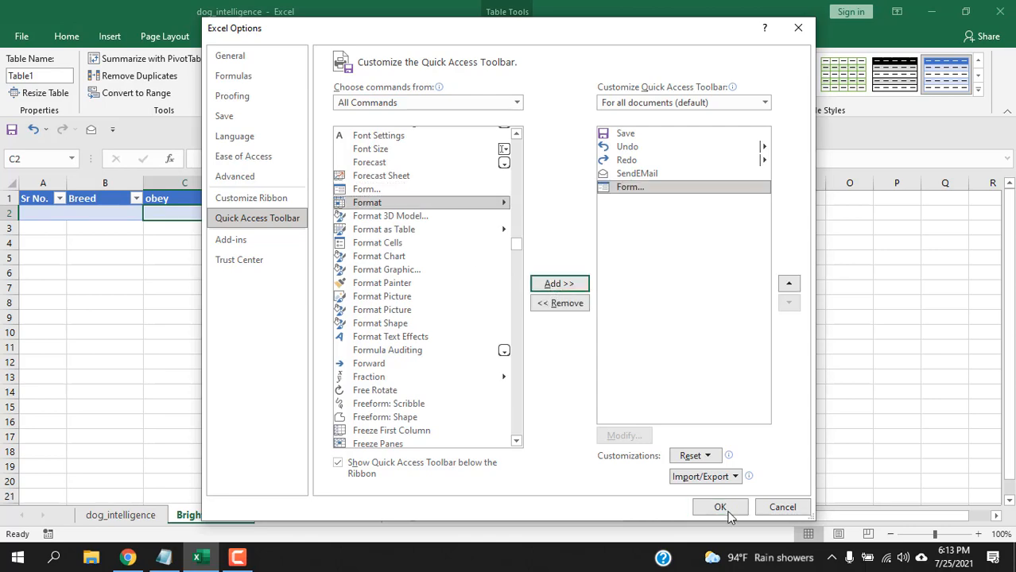
Confirm the toolbar change and enter record 1 Poodle, 95% through the data form
left_click(718, 508)
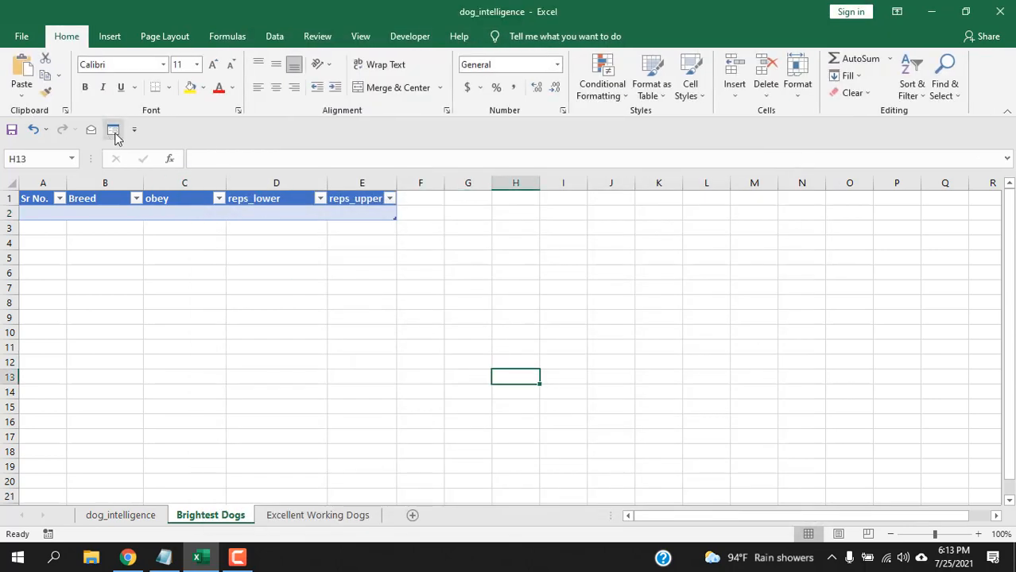
mouse_move(113, 130)
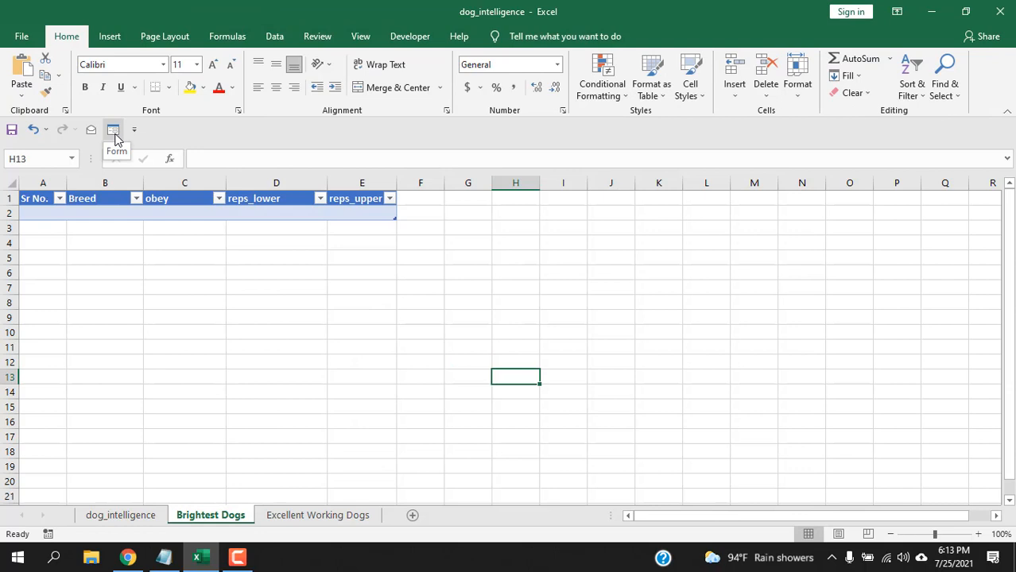
left_click(185, 213)
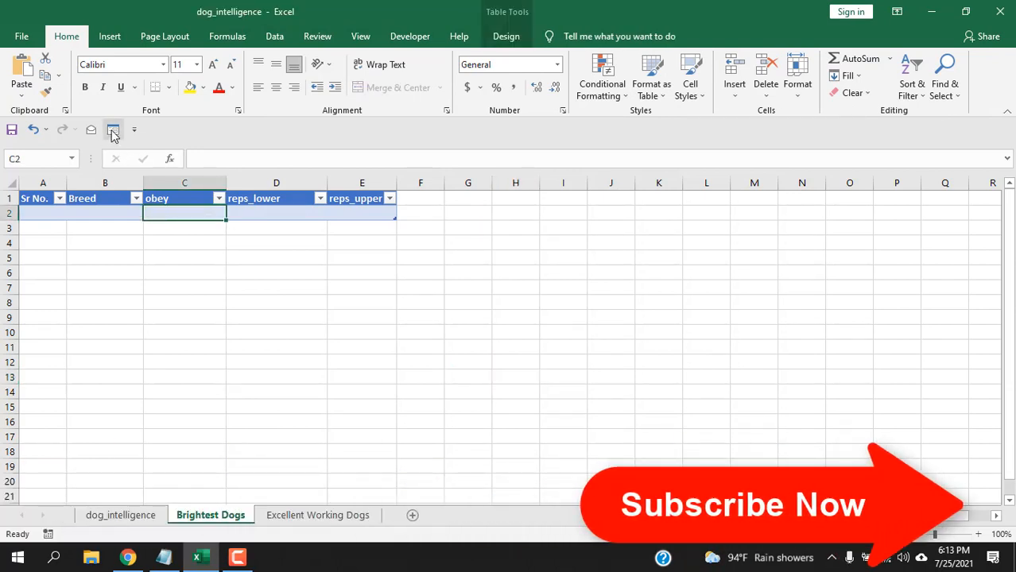
left_click(113, 130)
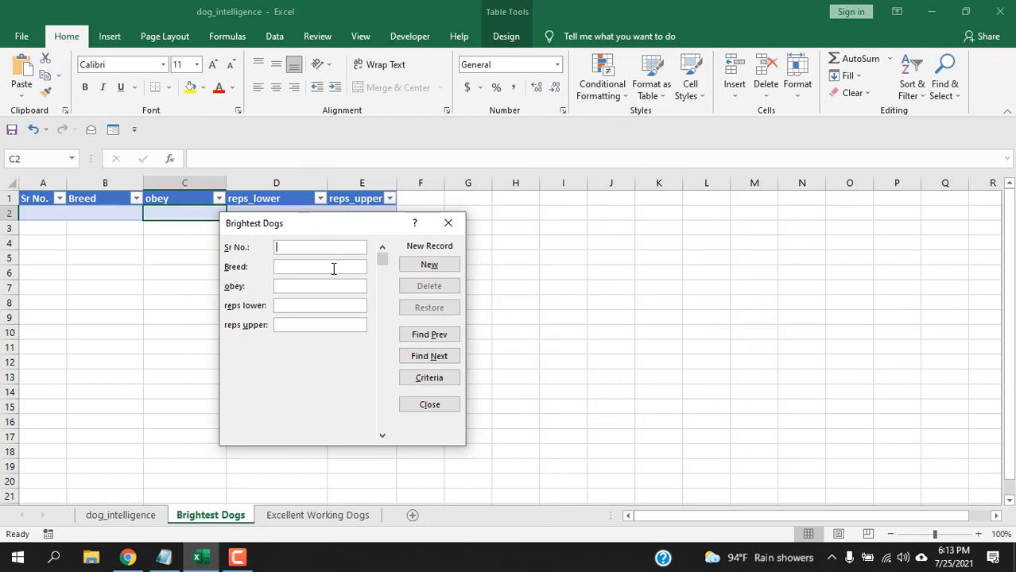
type("1")
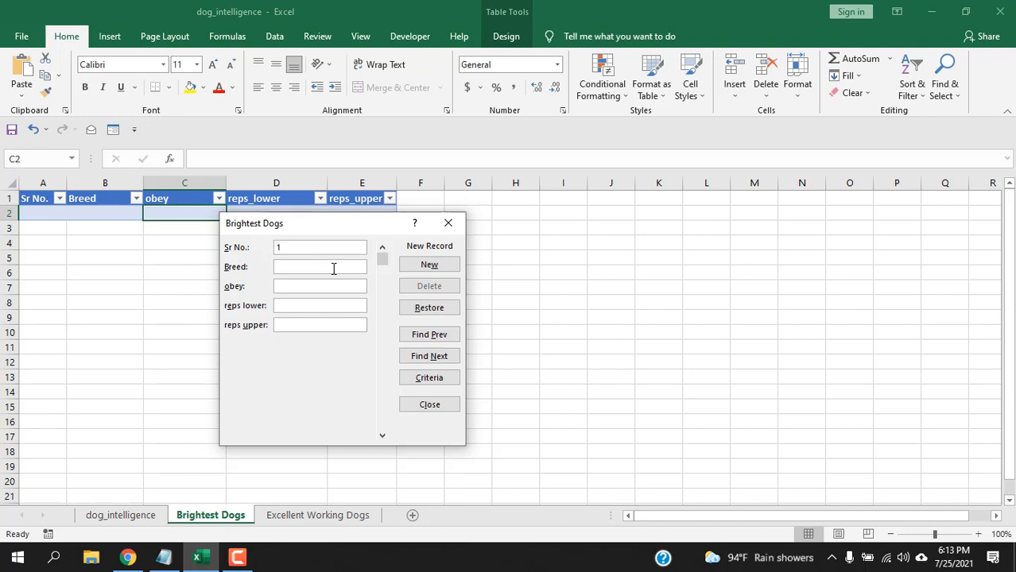
left_click(320, 267)
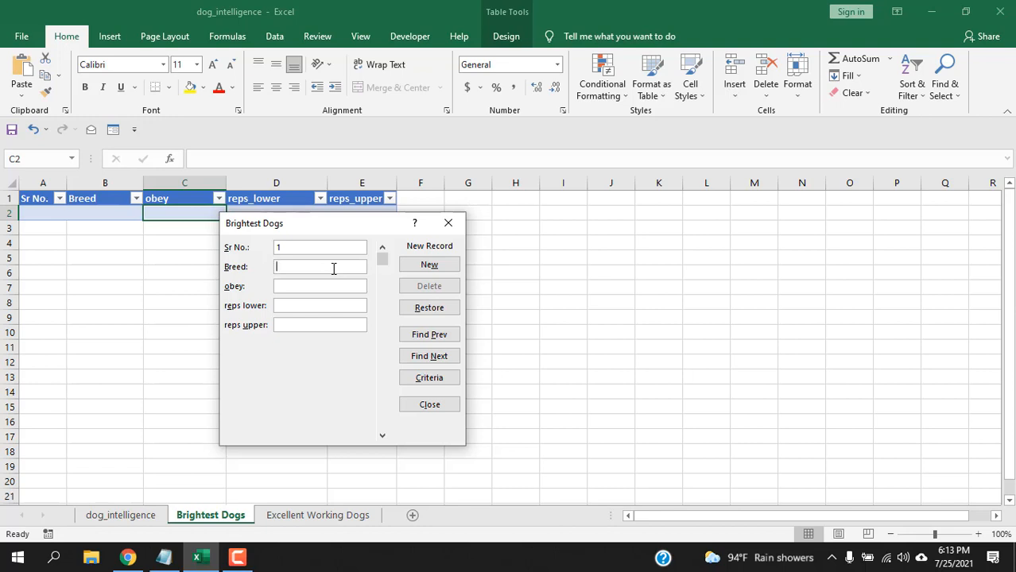
type("Poodle")
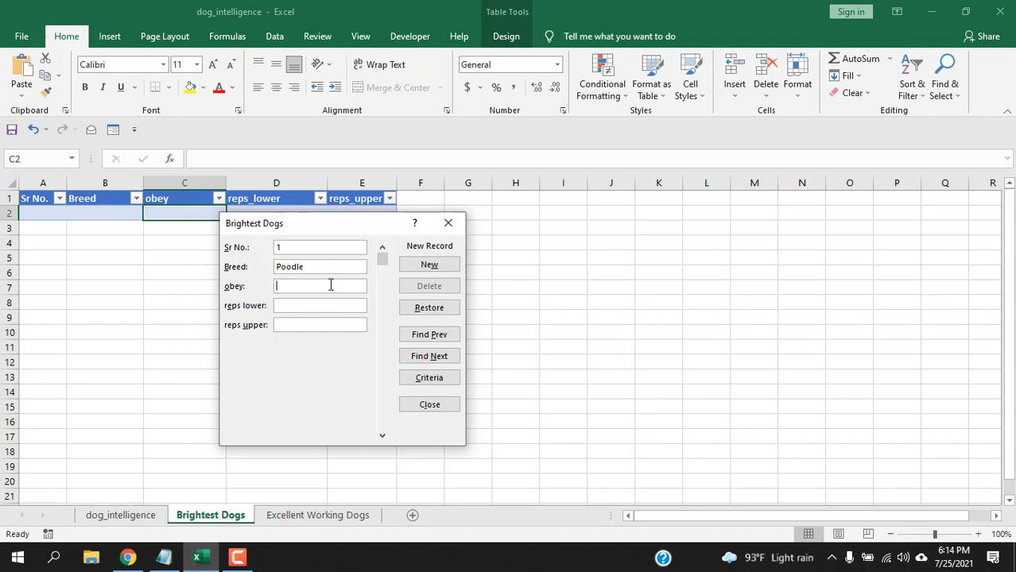
type("95%")
left_click(320, 324)
type("4")
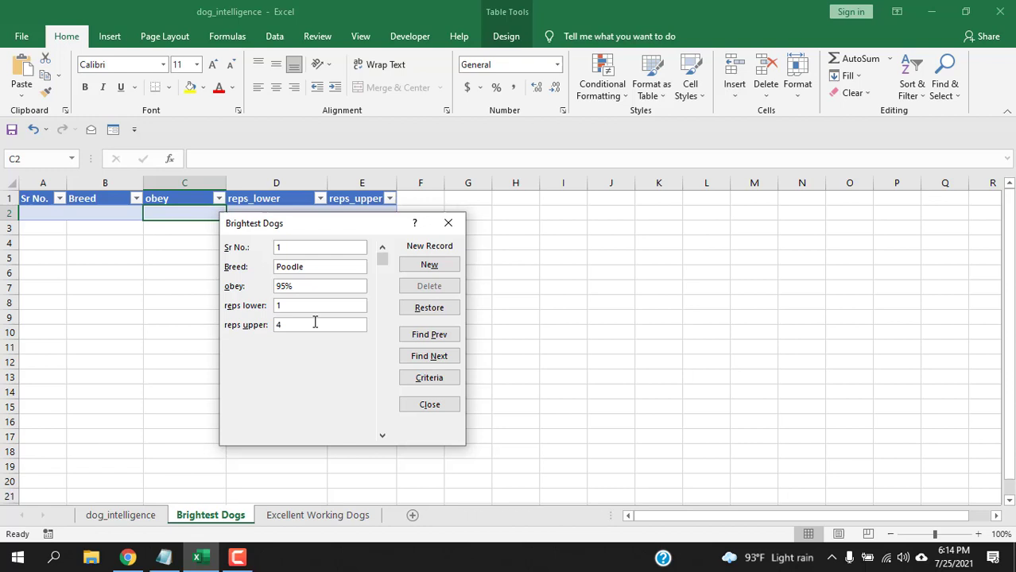
left_click(429, 264)
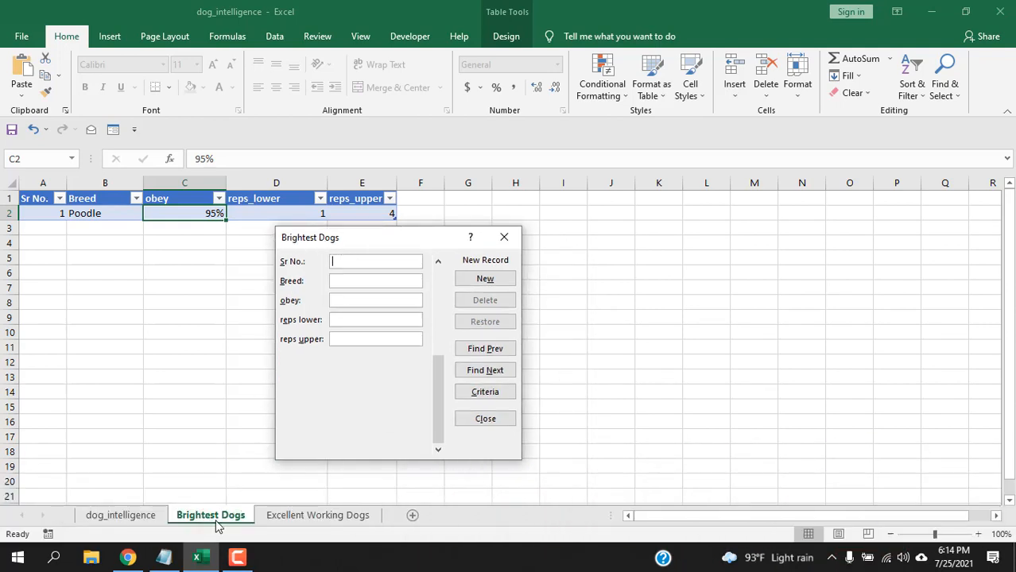
mouse_move(353, 310)
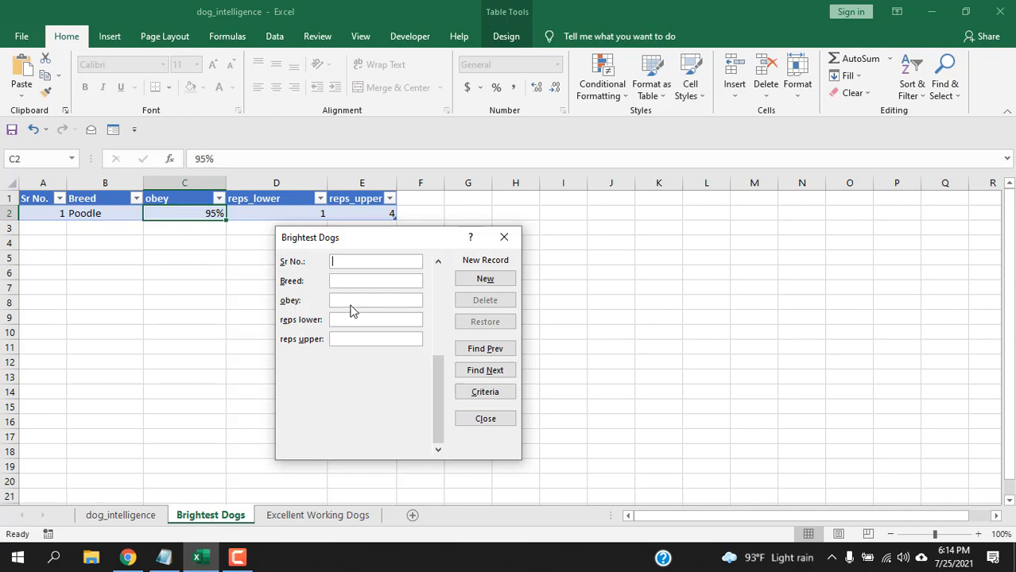
mouse_move(318, 246)
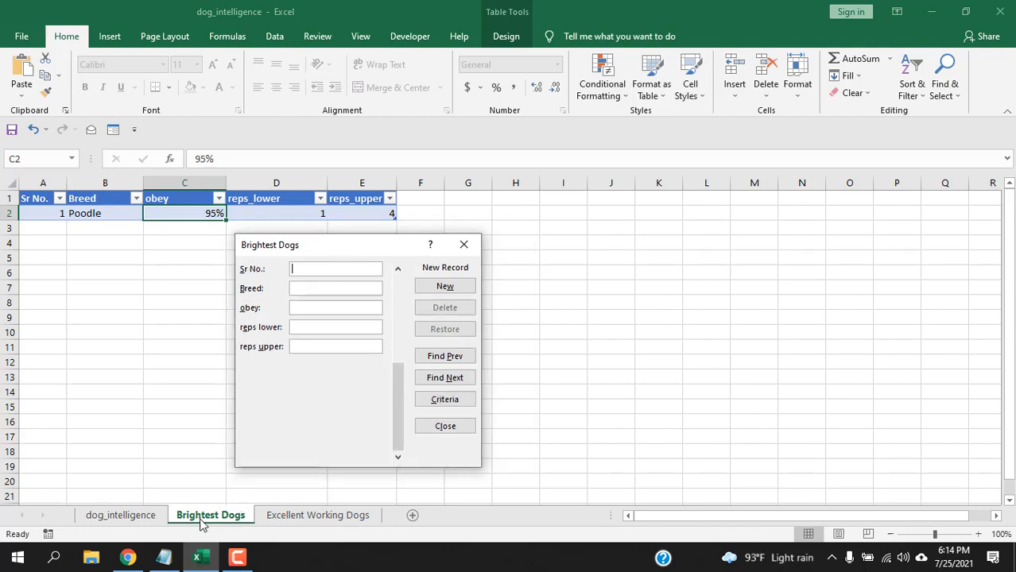
mouse_move(229, 283)
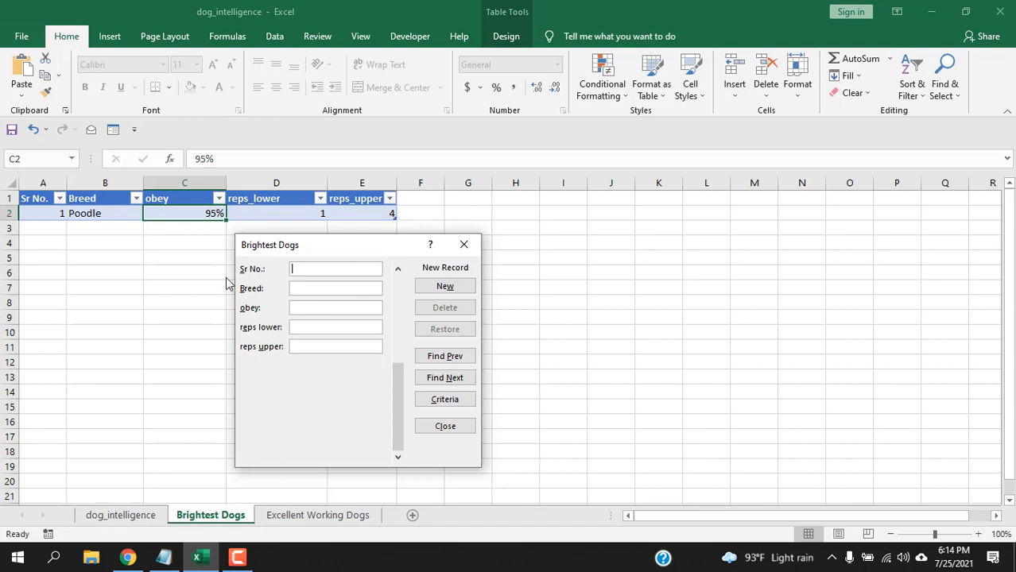
mouse_move(357, 287)
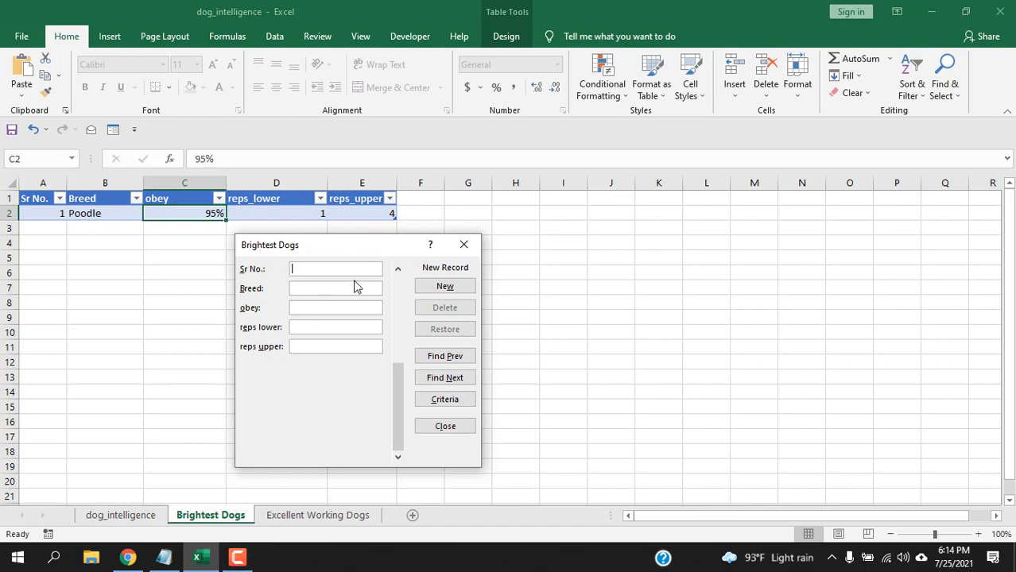
Add the Collie record through the form and close it
type("Collie")
left_click(335, 346)
type("5")
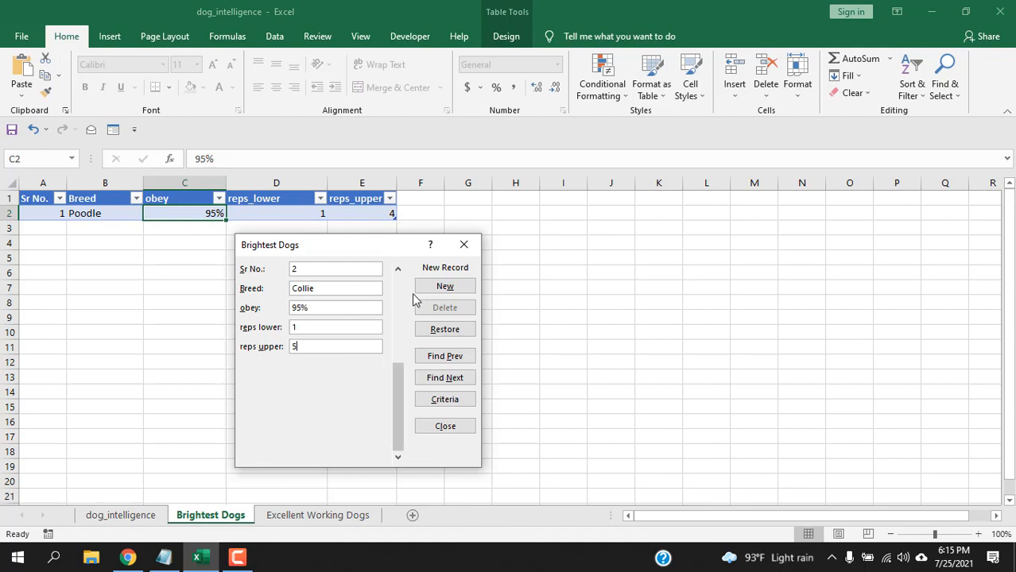
left_click(445, 286)
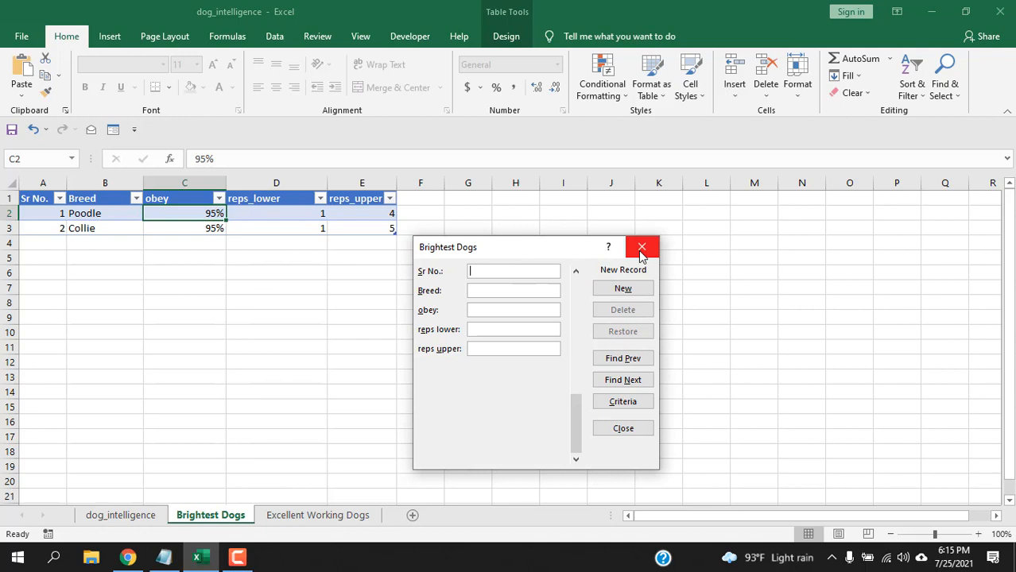
left_click(640, 248)
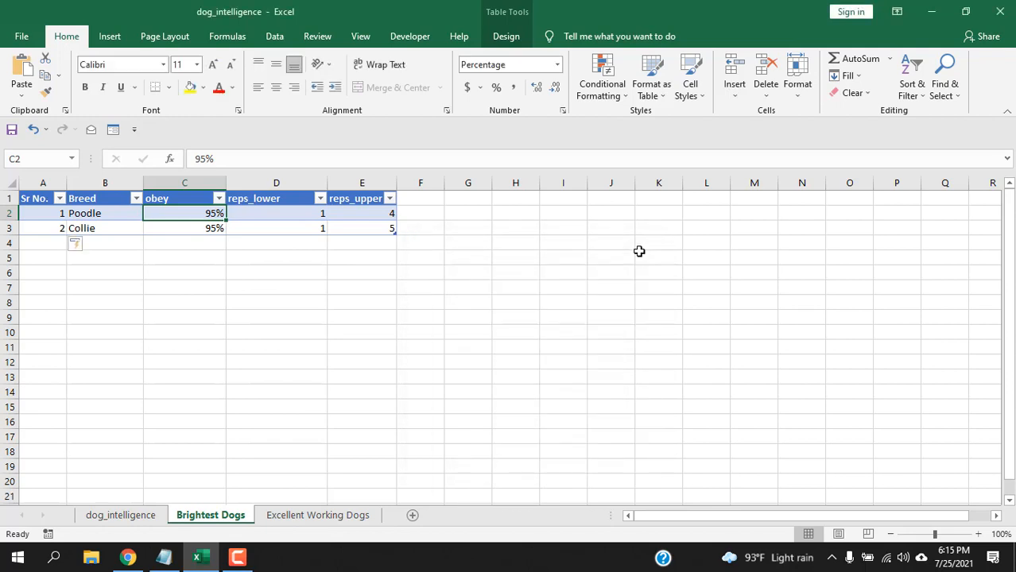
Restrict the reps_lower column to whole numbers between 1 and 3 via Data Validation
left_click(275, 183)
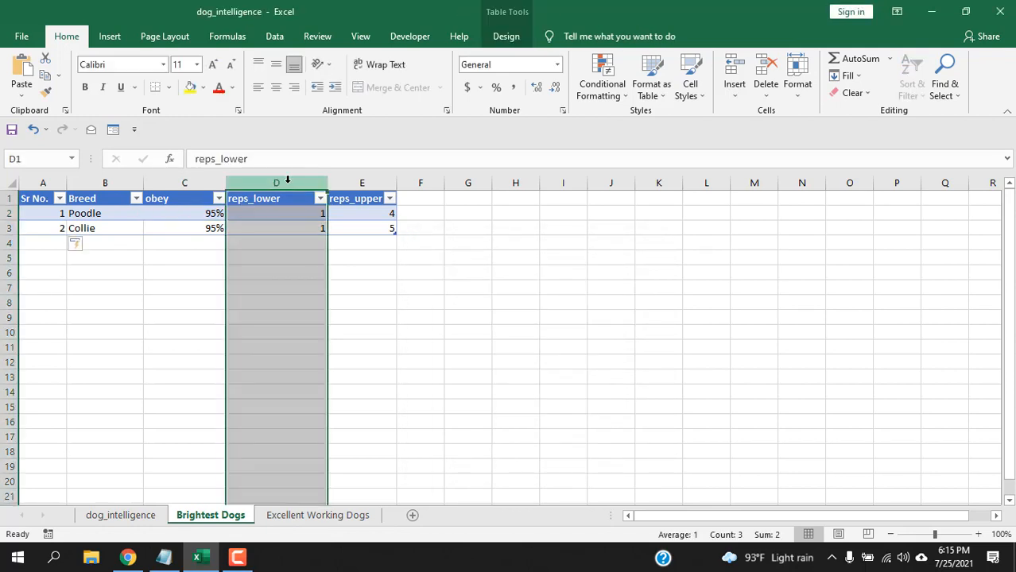
mouse_move(273, 35)
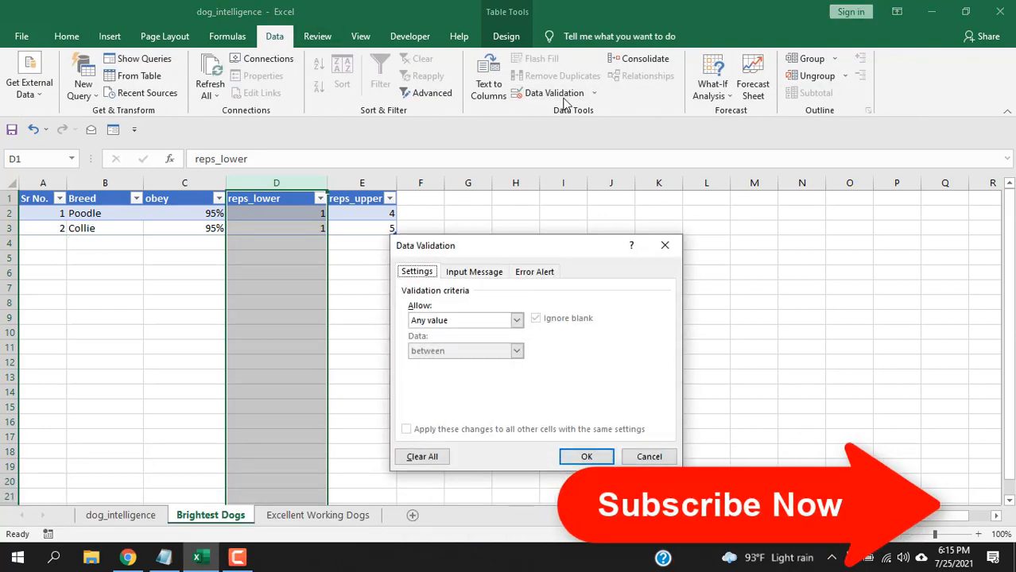
left_click(515, 320)
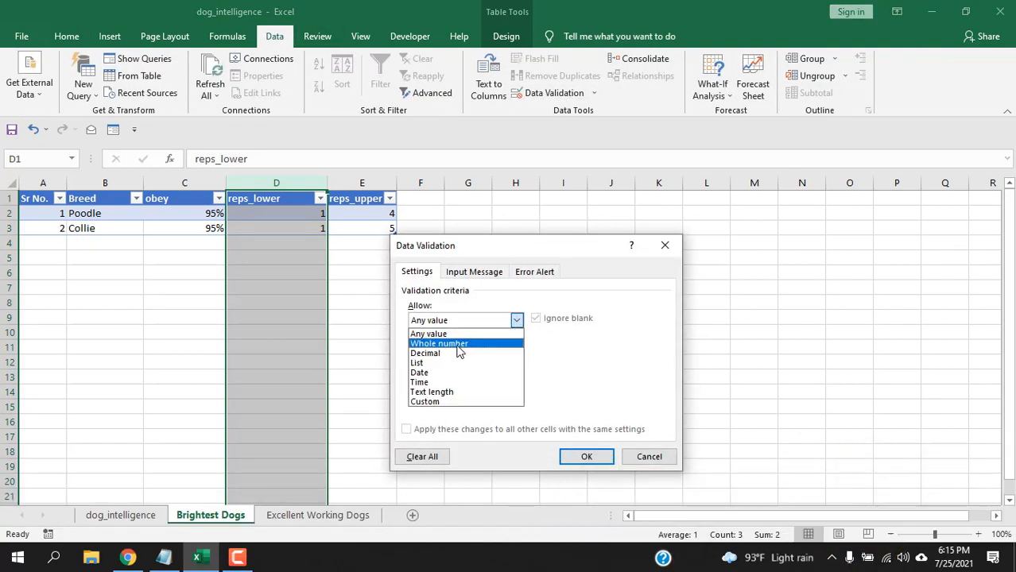
left_click(439, 343)
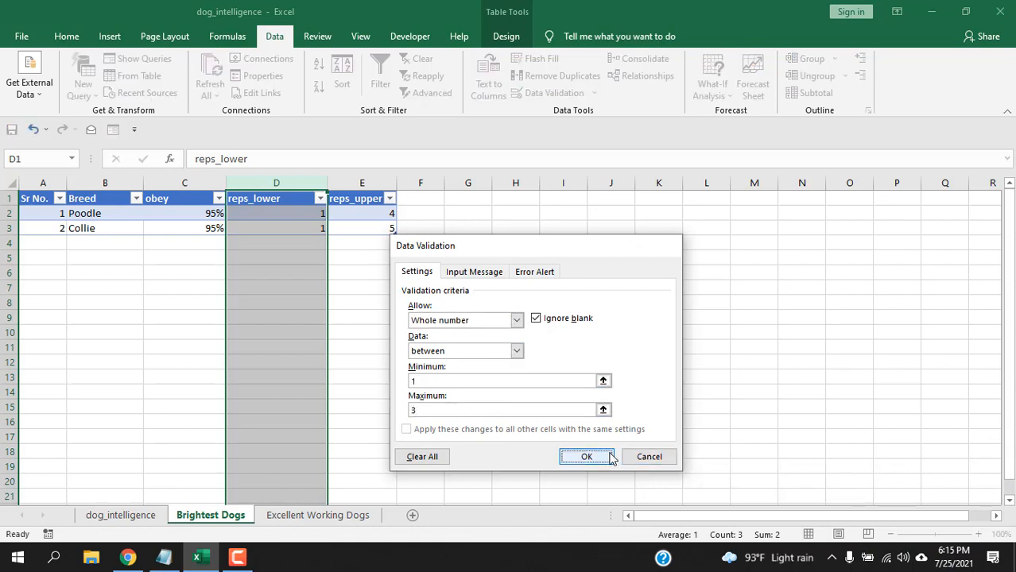
left_click(587, 457)
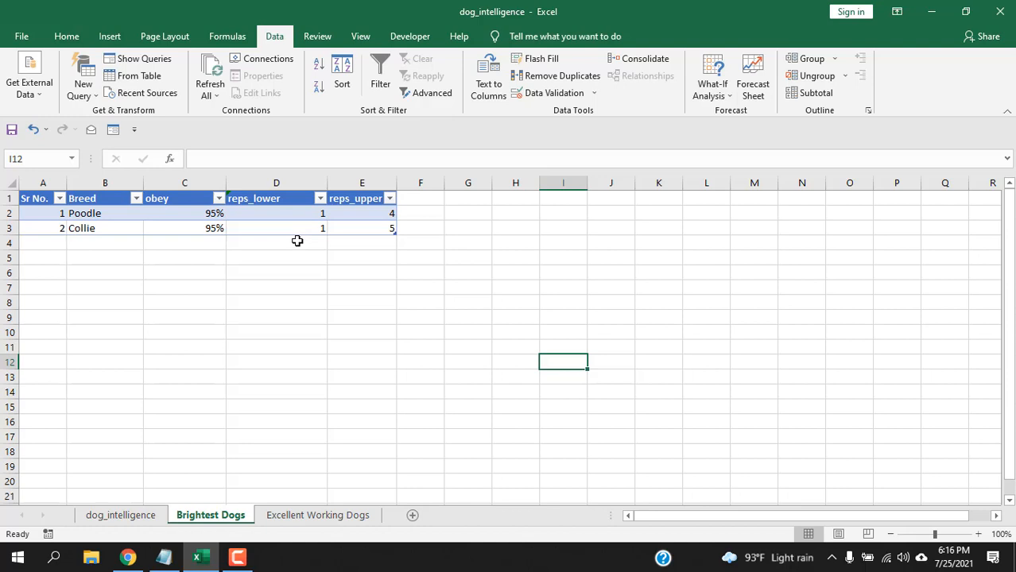
Add a third record, German Shepherd with 95%, through the data form and close it
left_click(275, 229)
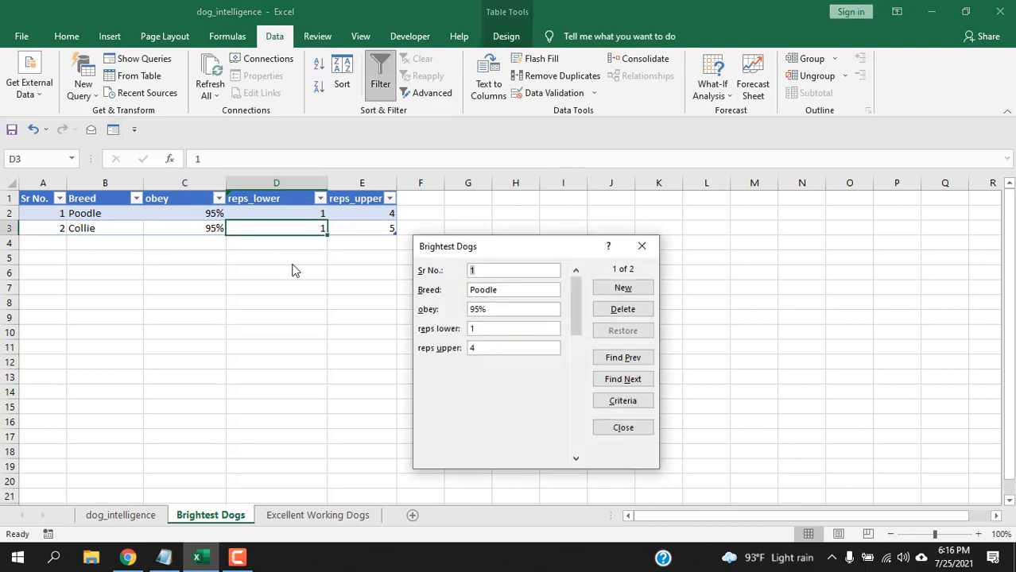
left_click(623, 286)
type("3")
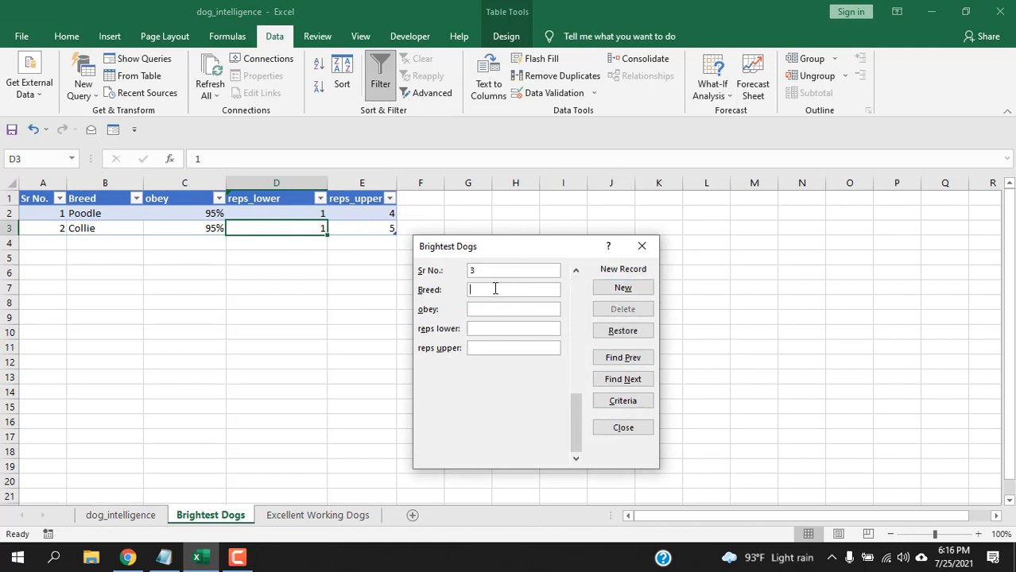
type("German Shepherd")
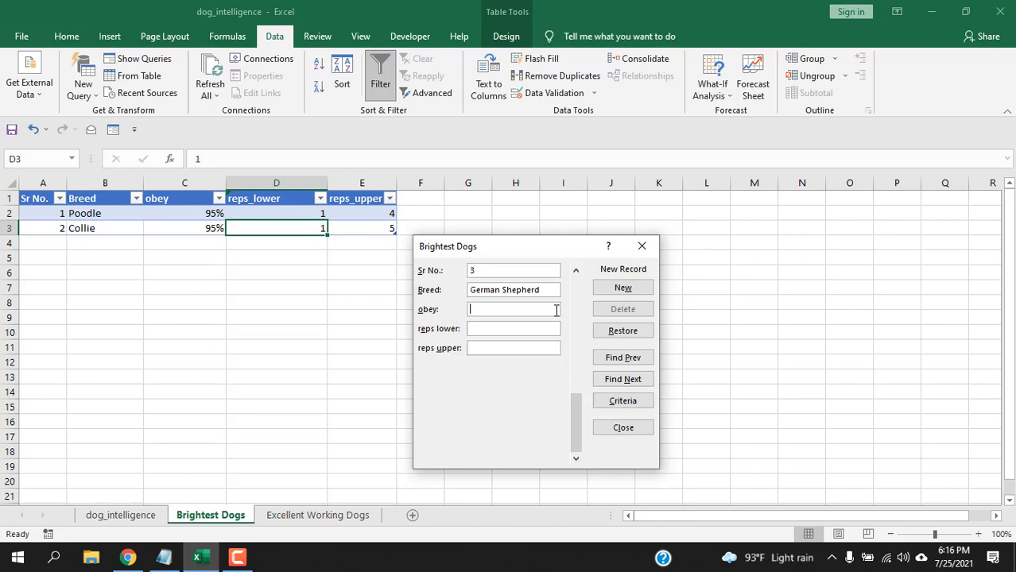
type("95%")
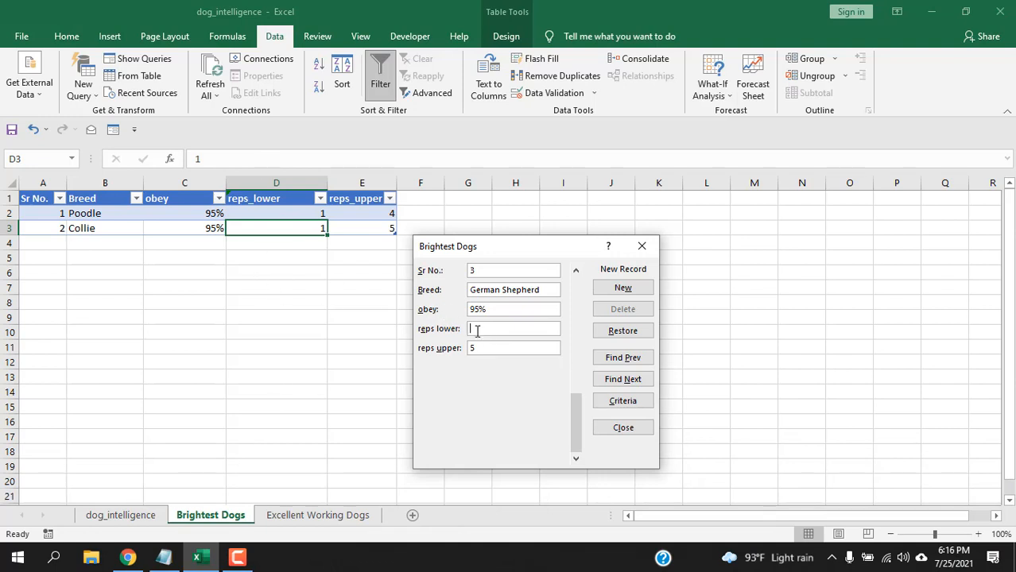
type("4")
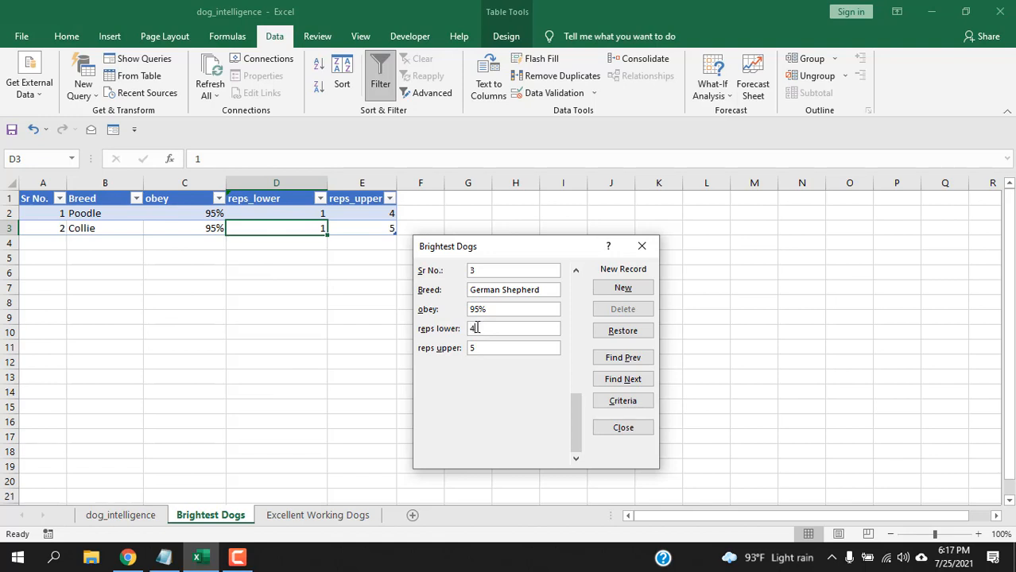
left_click(623, 286)
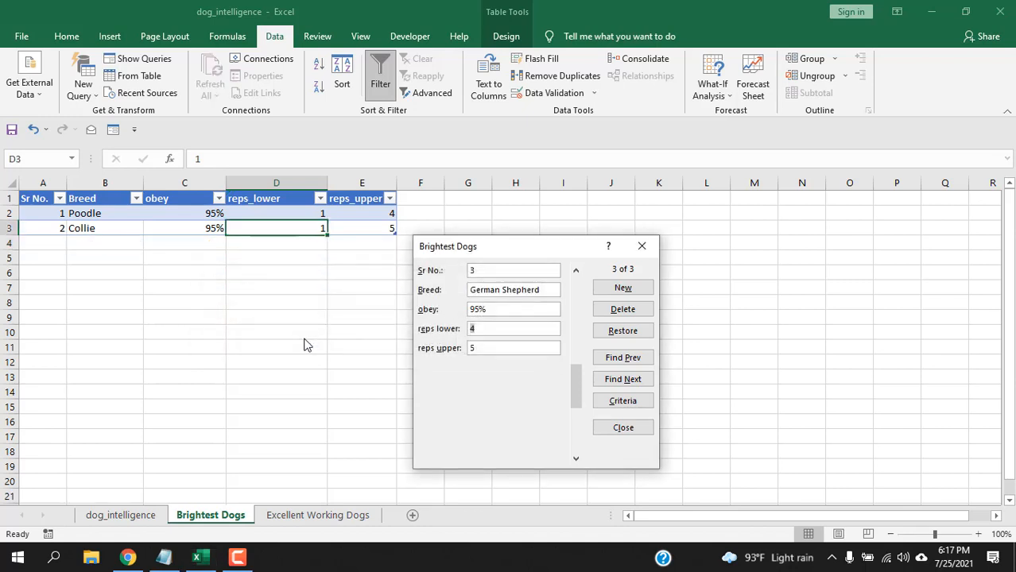
mouse_move(89, 258)
type("3")
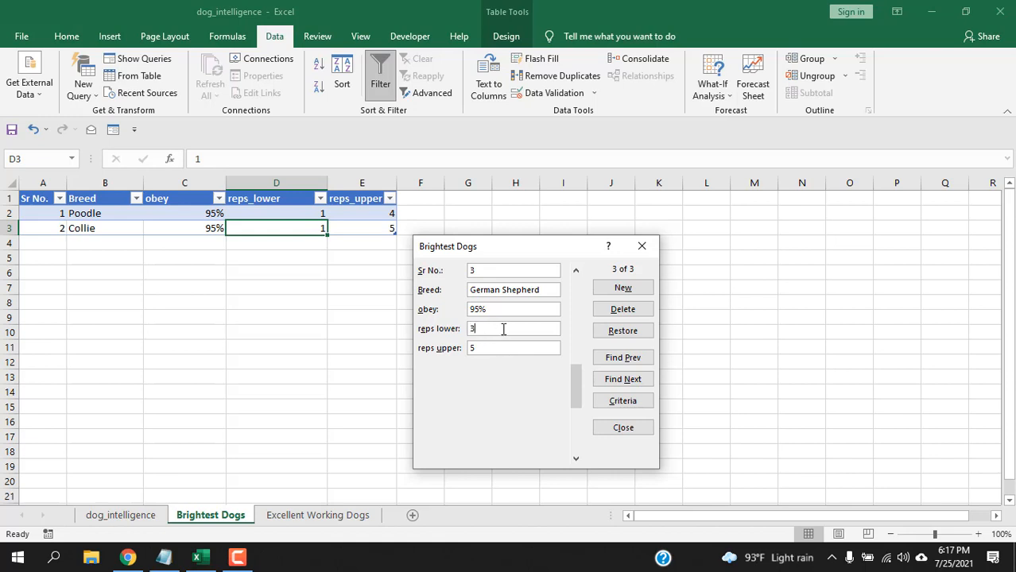
left_click(623, 286)
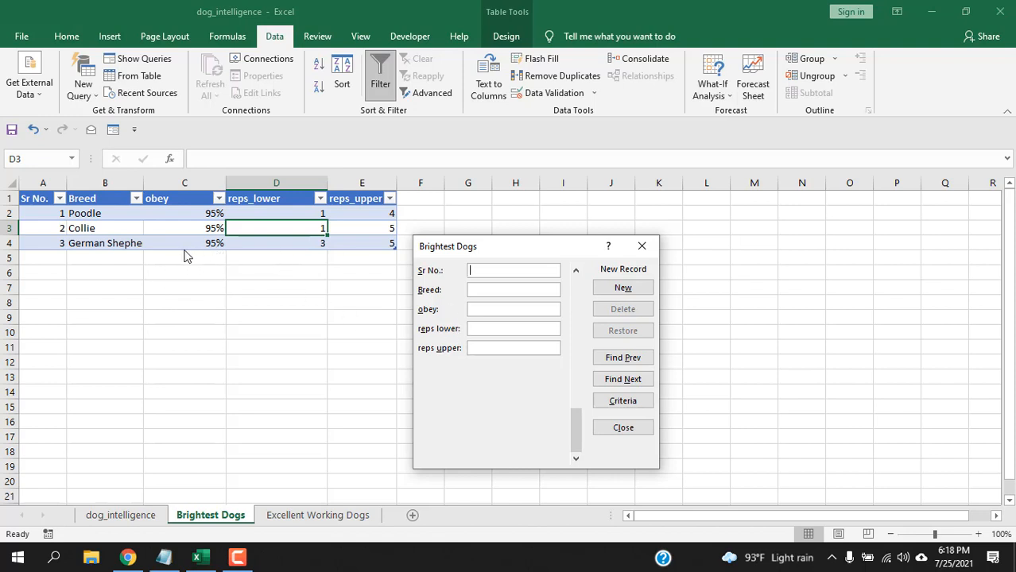
left_click(623, 426)
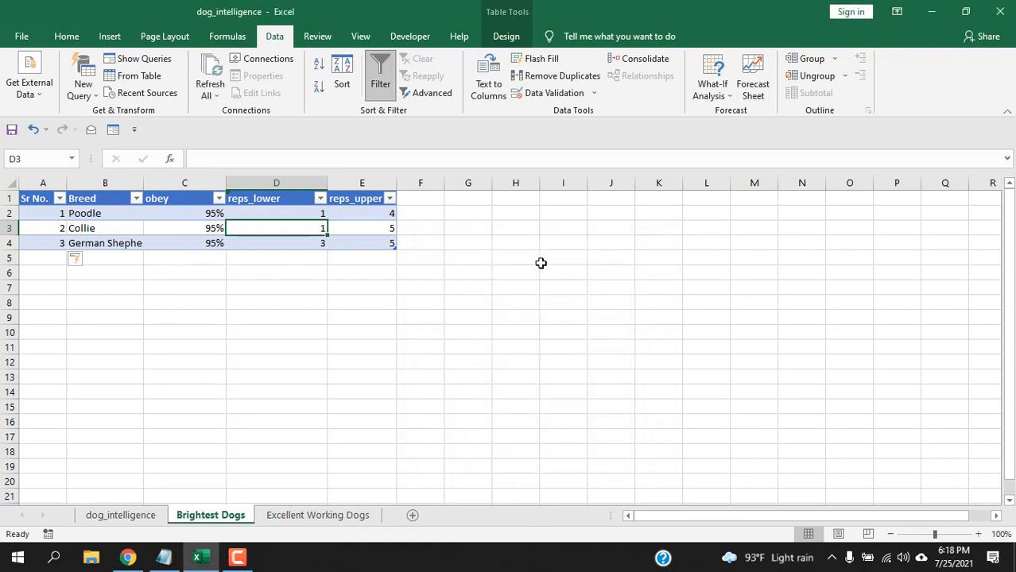
mouse_move(310, 264)
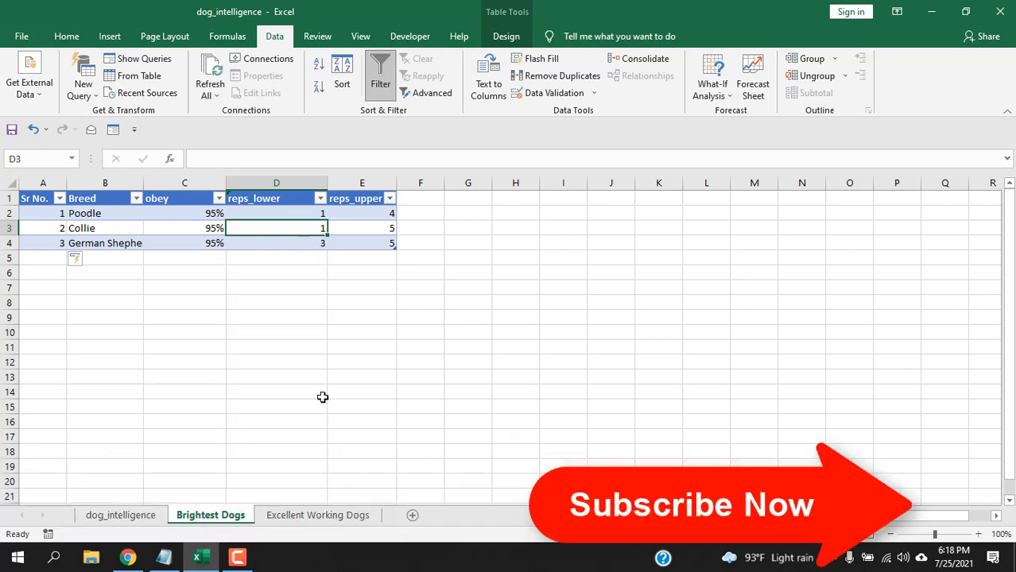
Make the Excellent Working Dogs header row a table, view its empty form, and move to dog_intelligence
left_click(184, 347)
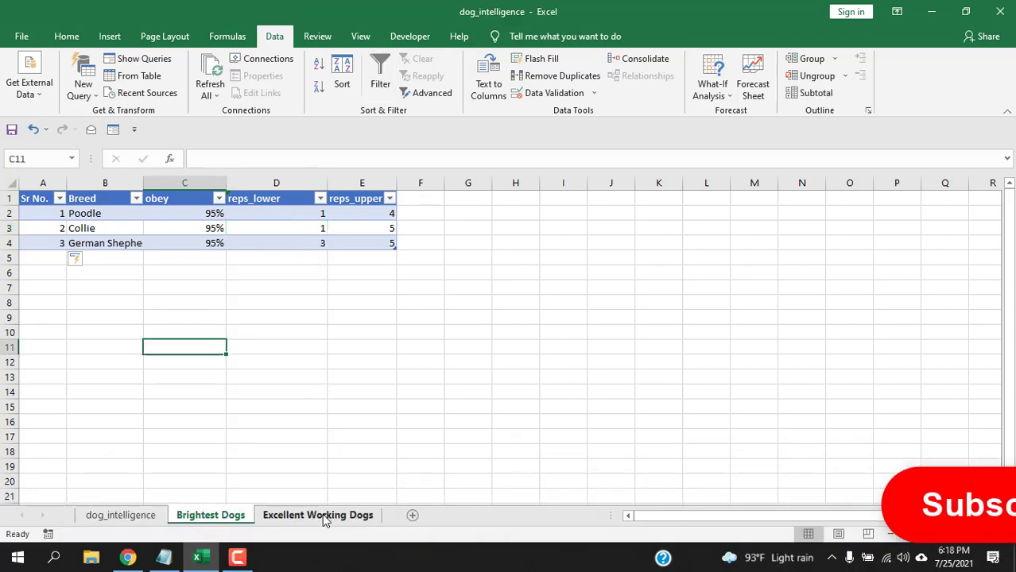
left_click(318, 515)
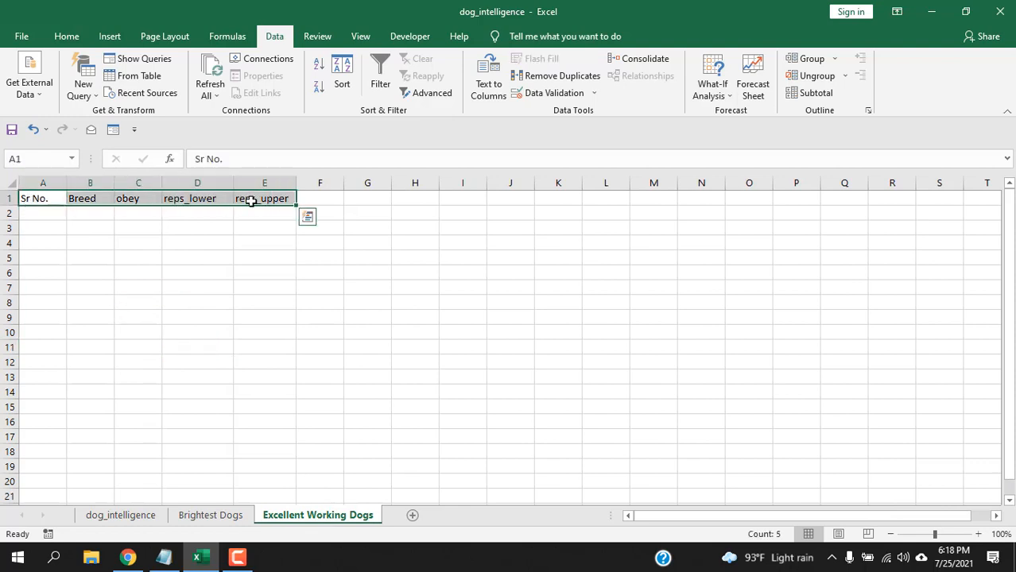
mouse_move(215, 197)
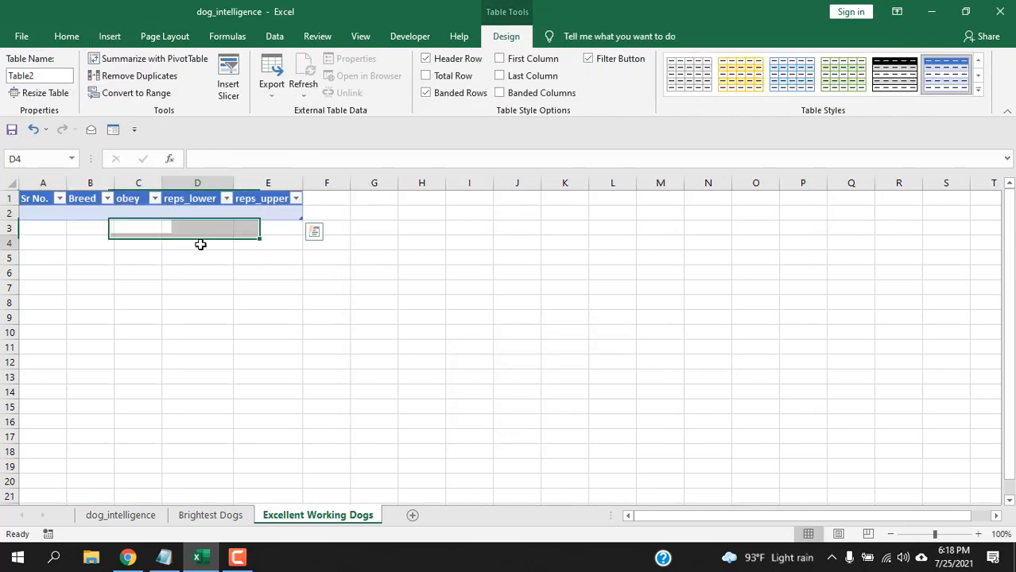
left_click(113, 131)
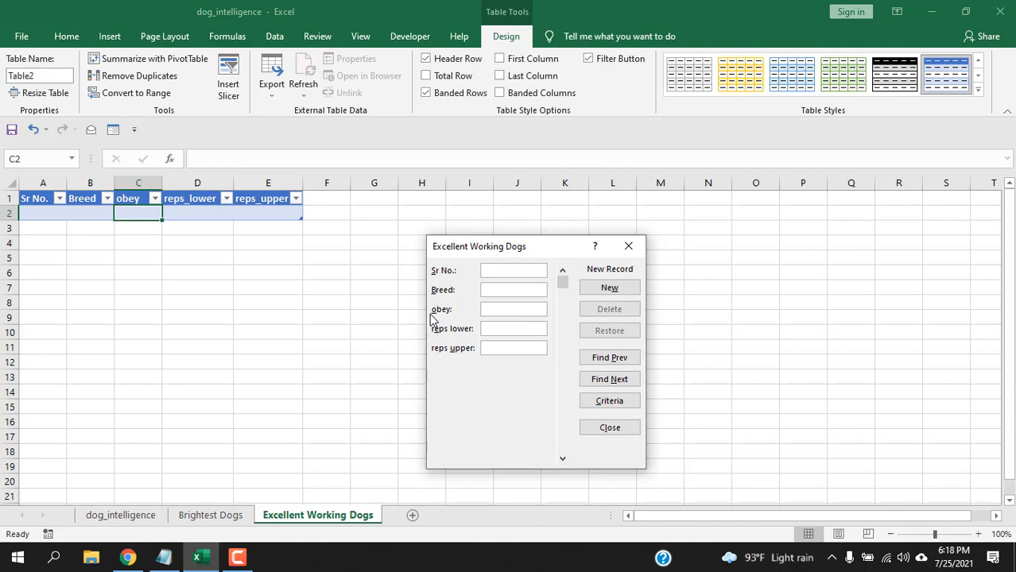
mouse_move(445, 256)
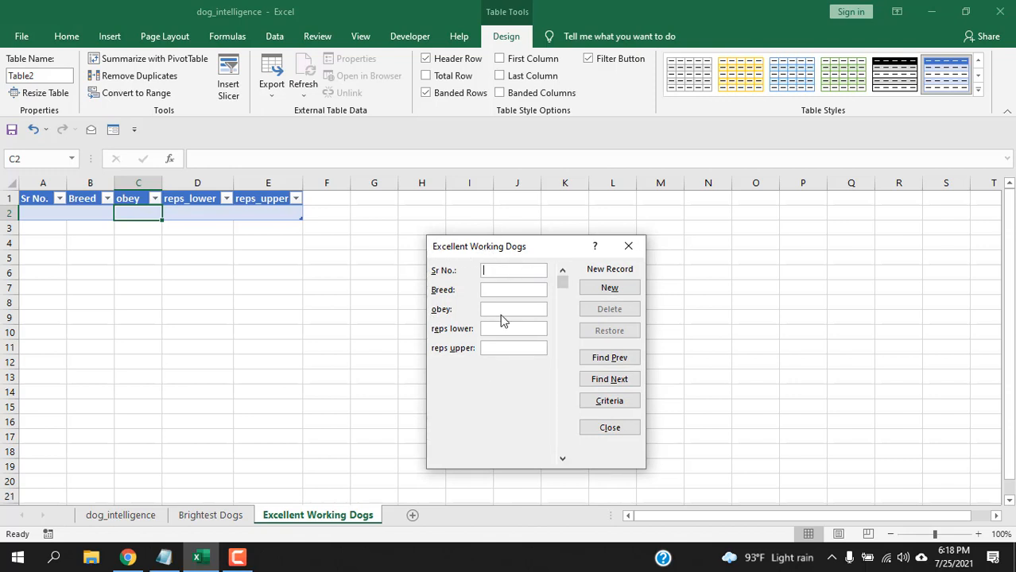
left_click(610, 426)
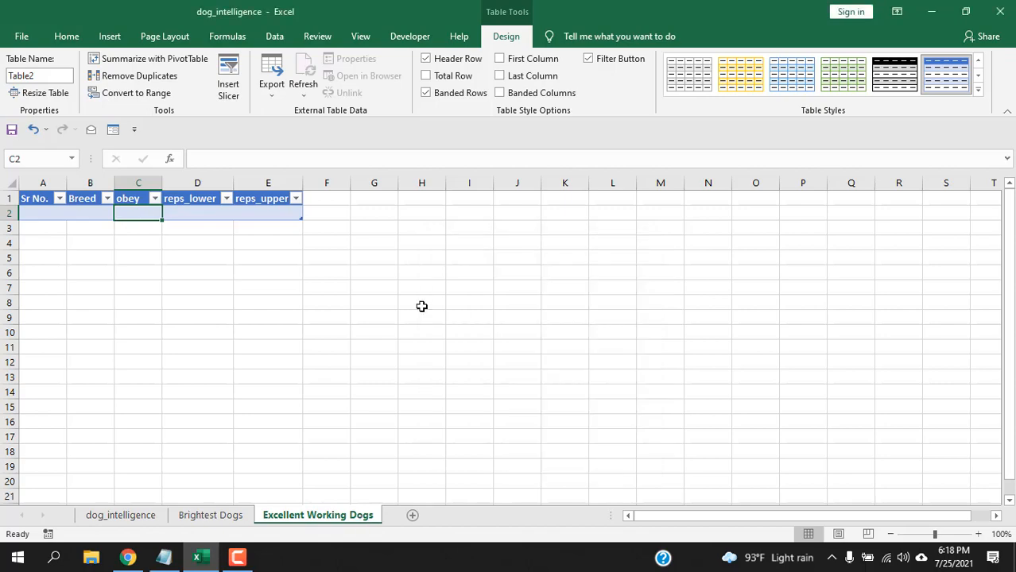
left_click(121, 515)
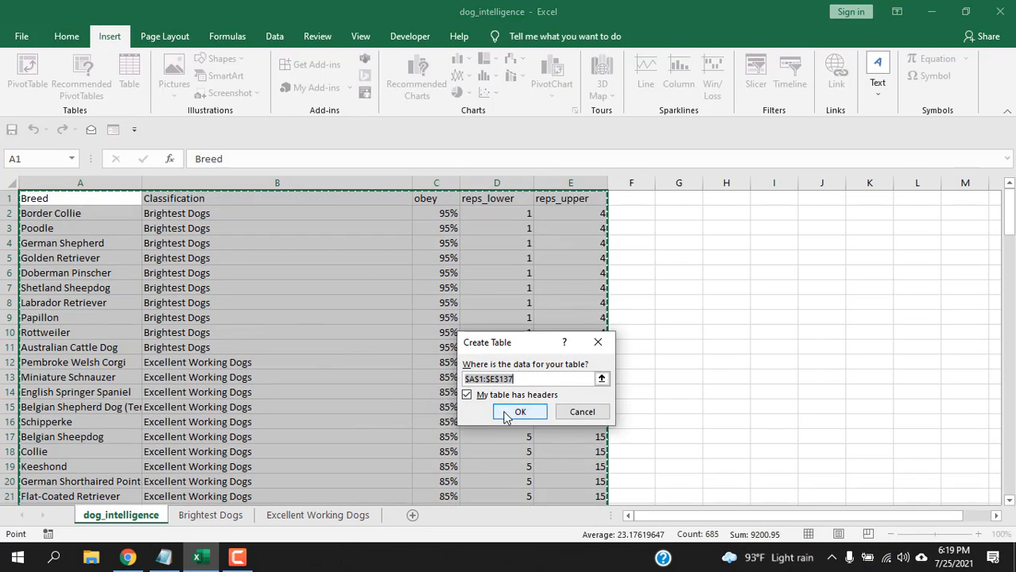
Convert the dog_intelligence list to a table and browse its form to record 7, Labrador Retriever
left_click(520, 411)
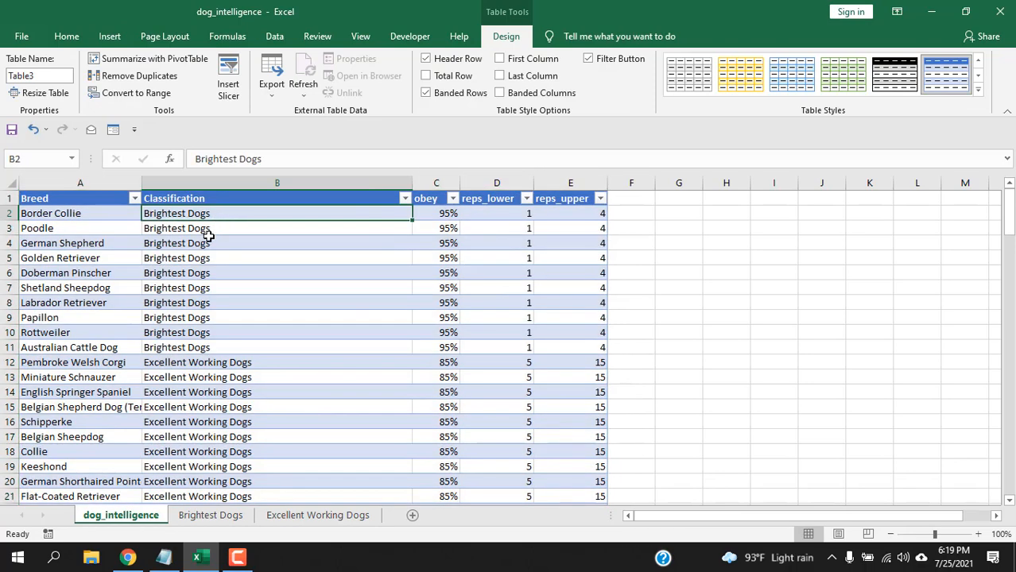
left_click(115, 131)
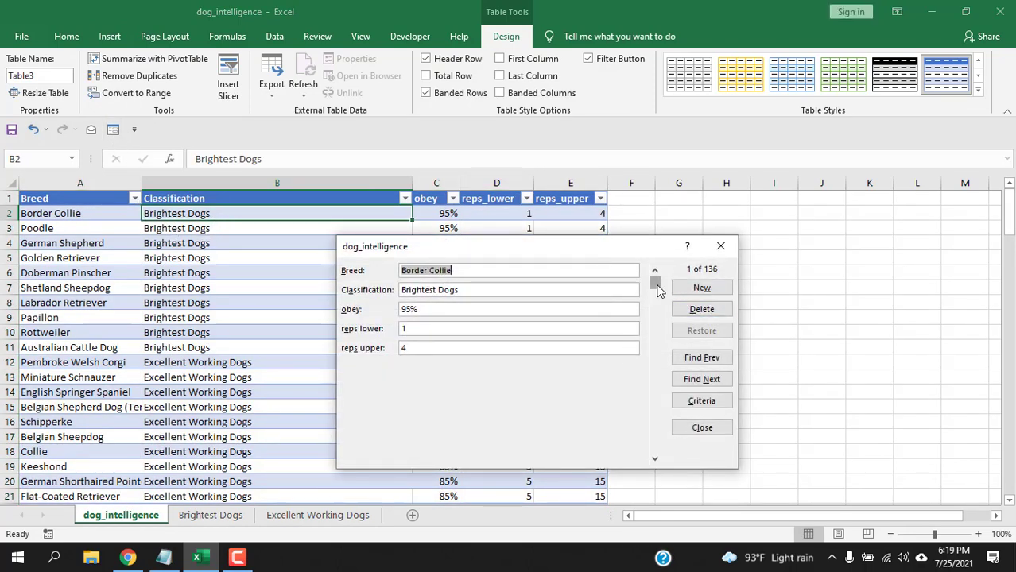
left_click(701, 378)
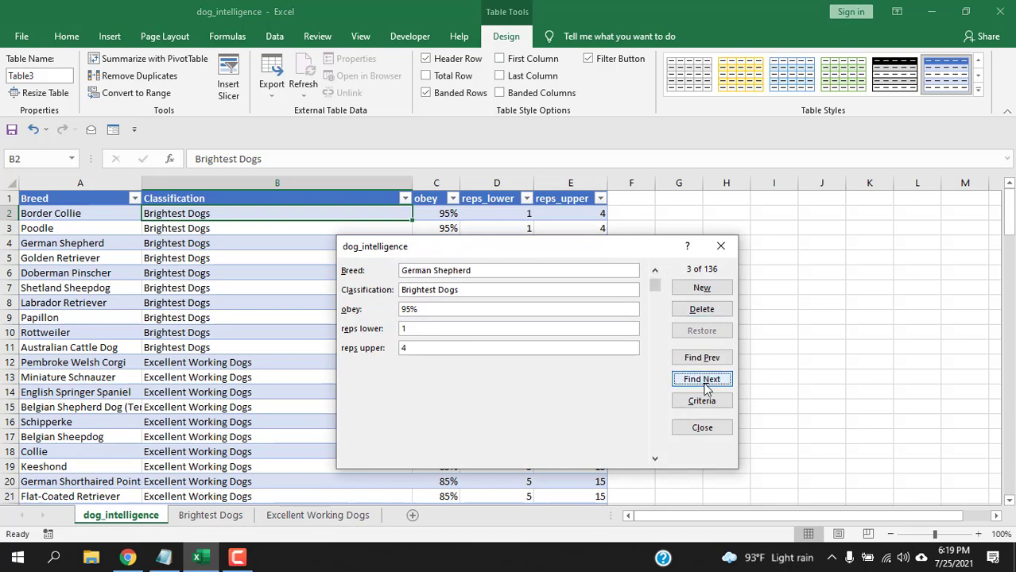
left_click(701, 378)
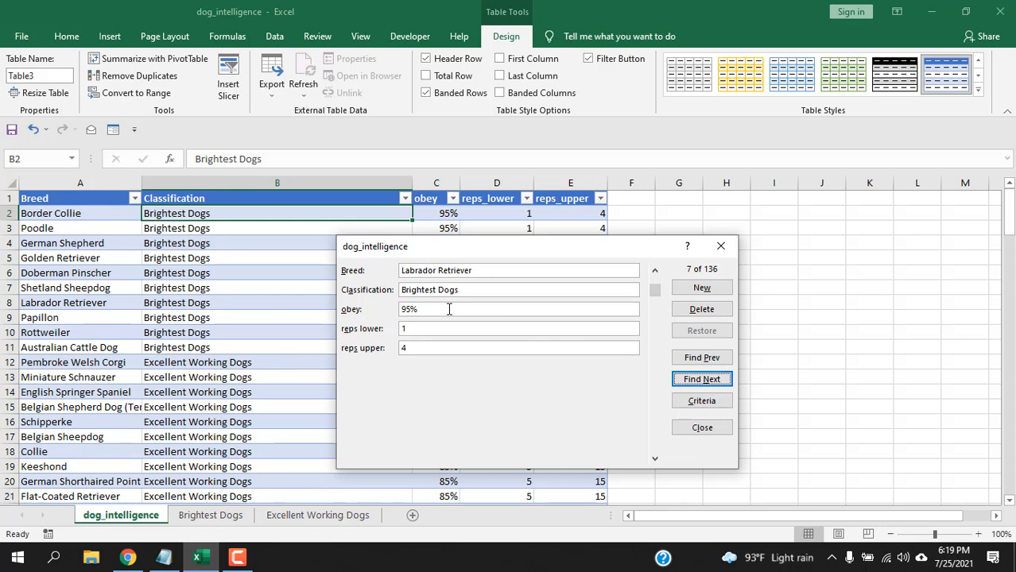
mouse_move(467, 345)
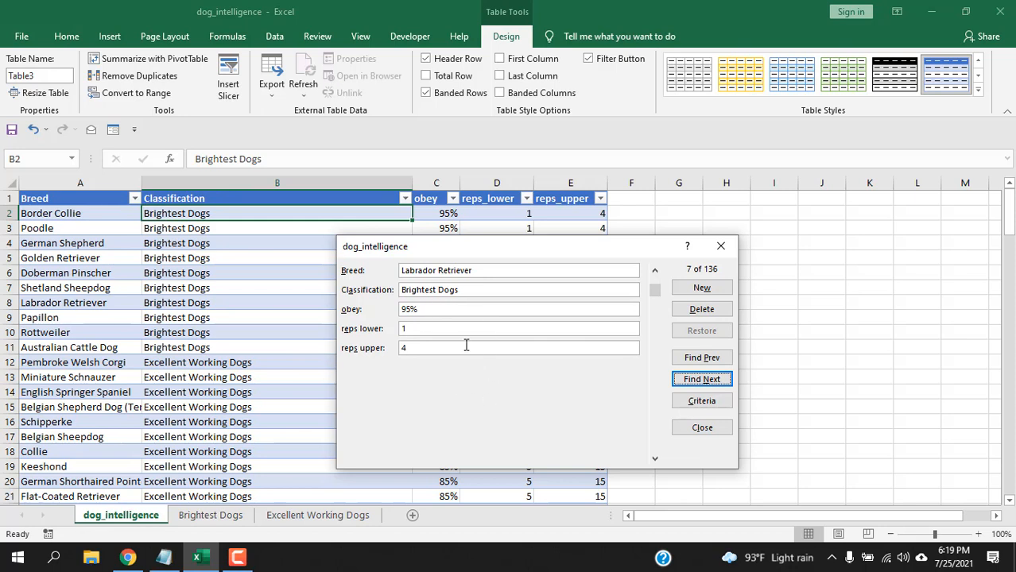
mouse_move(434, 288)
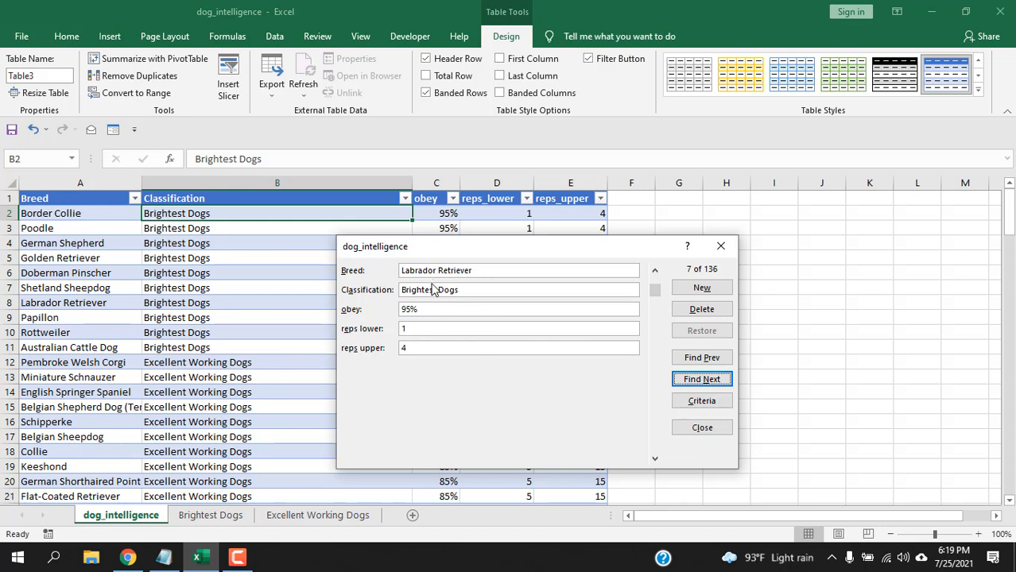
mouse_move(703, 401)
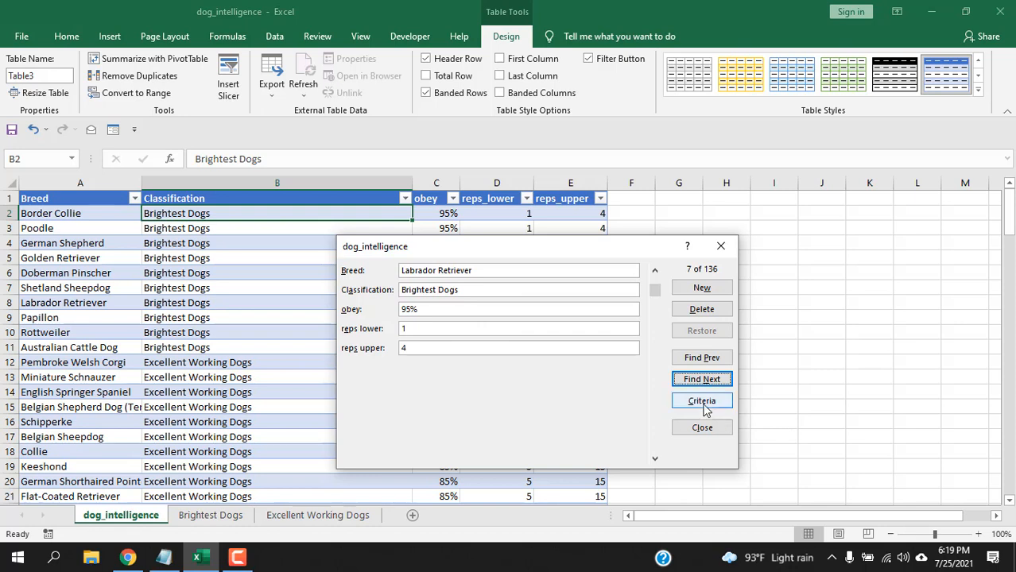
Search the form with obey criteria >70% and step to record 31, Cardigan Welsh Corgi
left_click(701, 401)
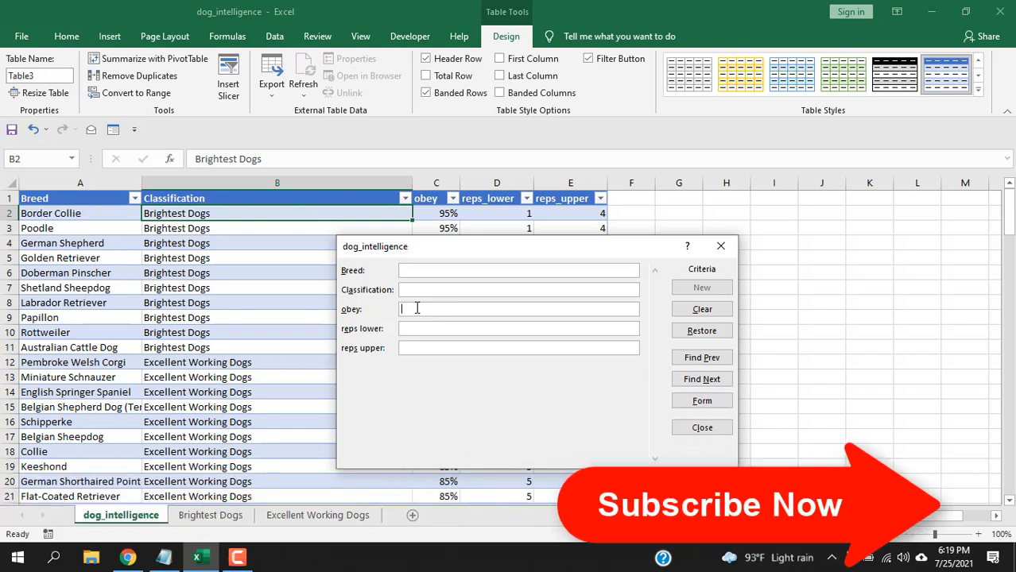
type(">70%")
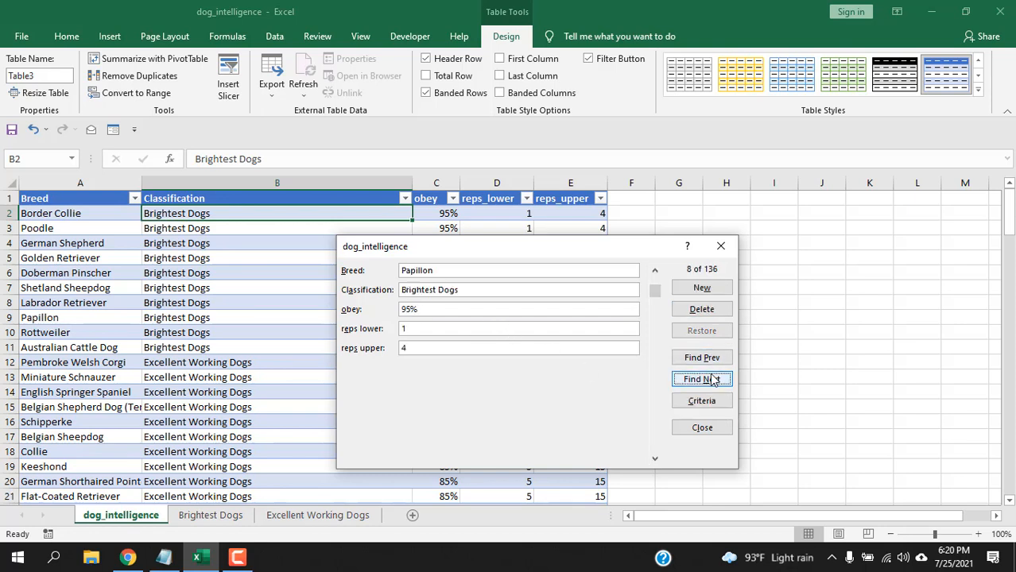
left_click(703, 379)
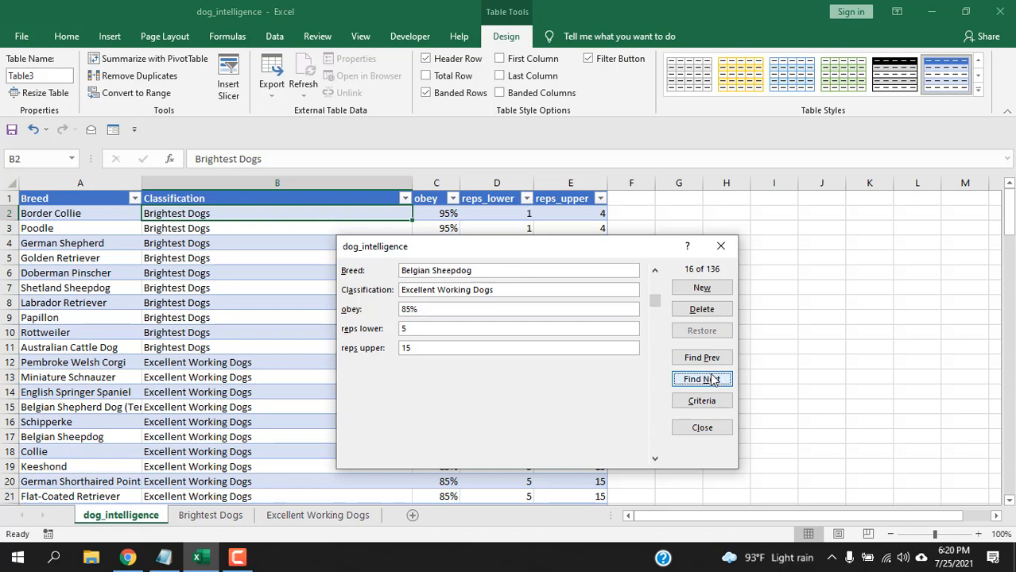
left_click(701, 378)
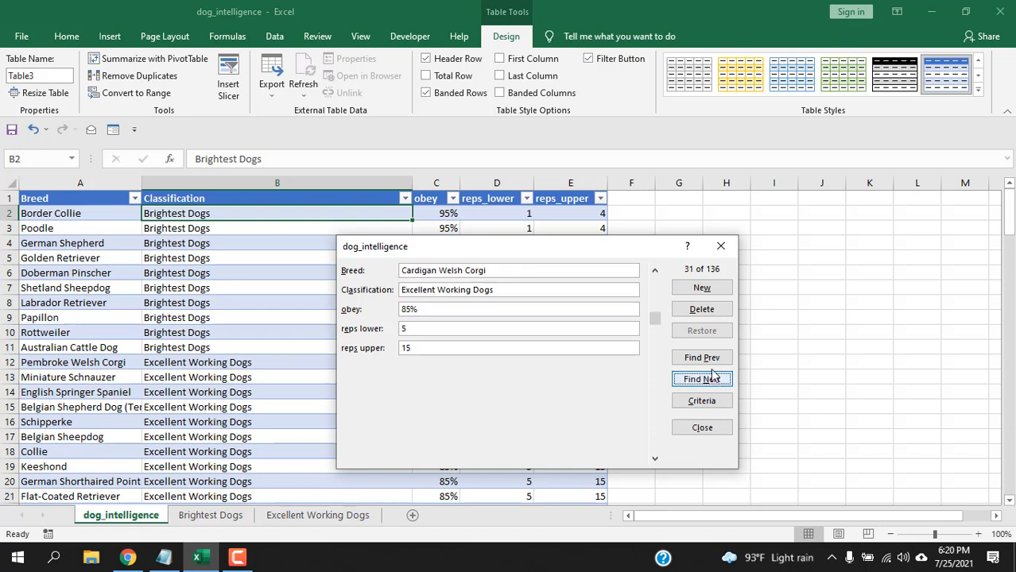
mouse_move(420, 324)
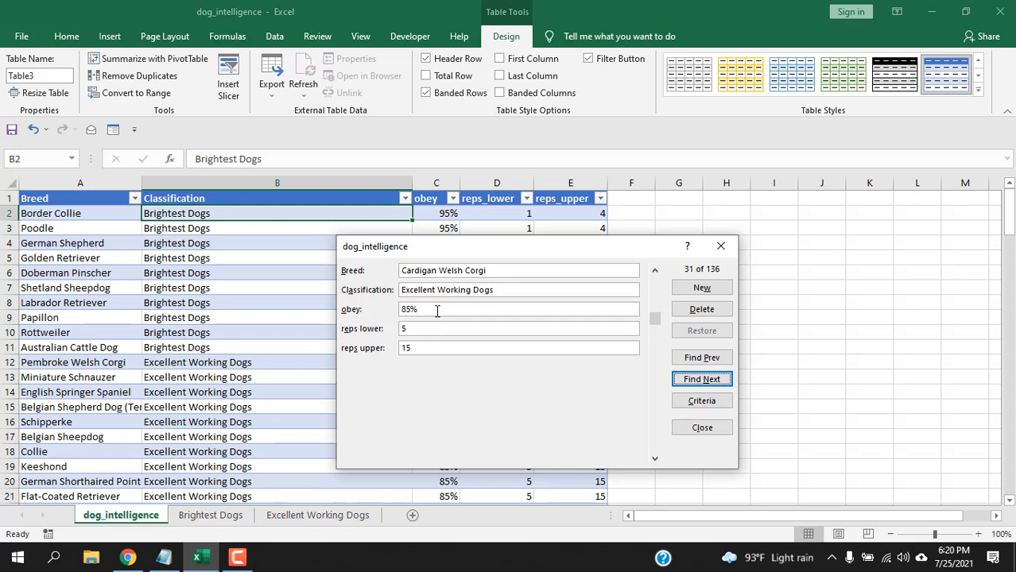
mouse_move(467, 374)
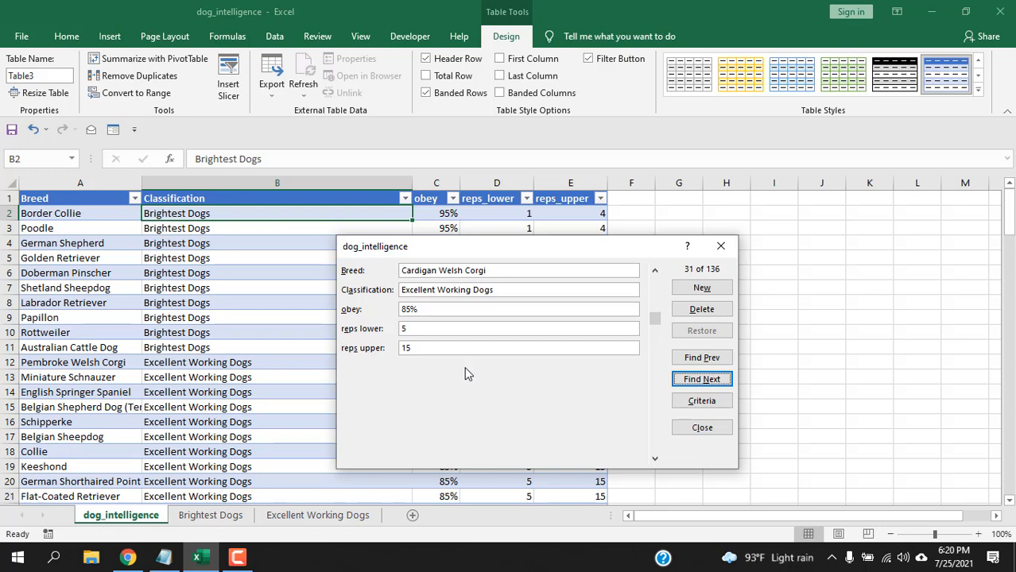
mouse_move(471, 348)
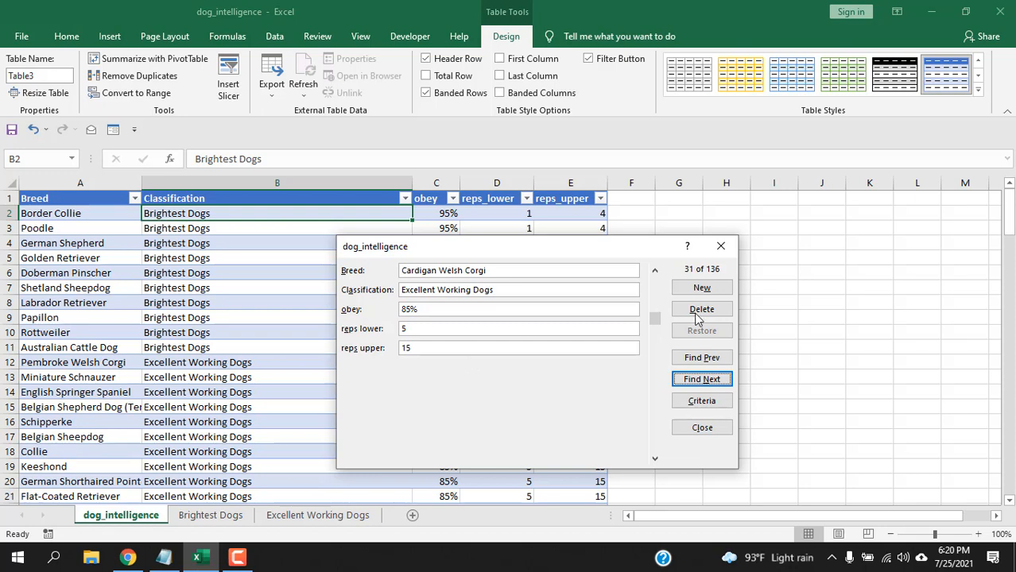
mouse_move(385, 257)
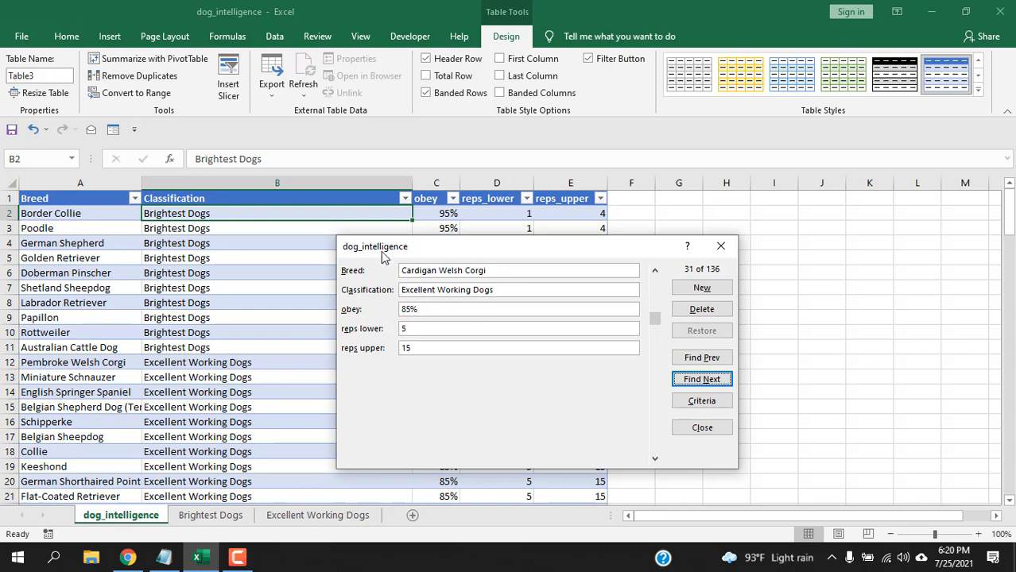
mouse_move(428, 365)
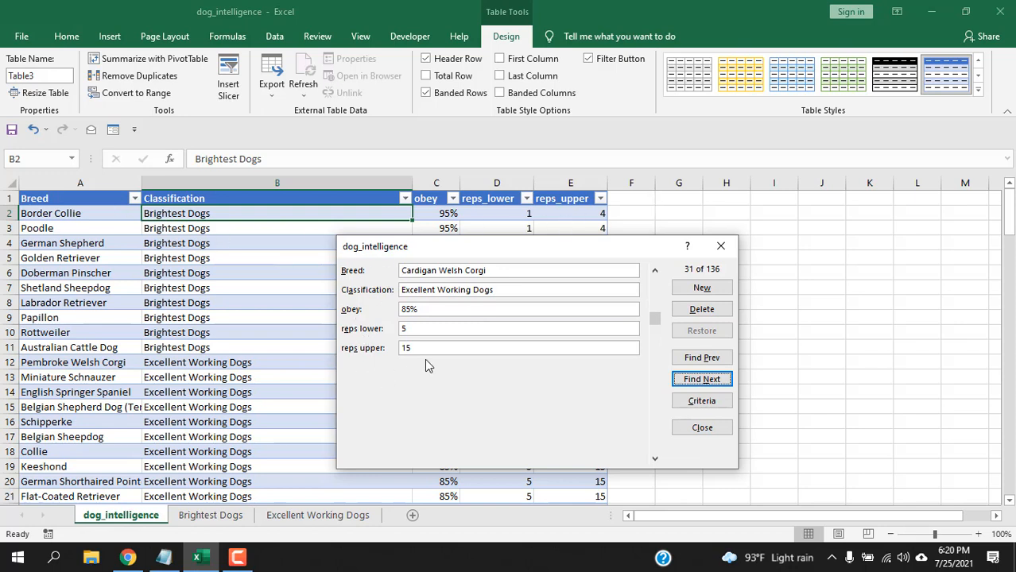
mouse_move(553, 213)
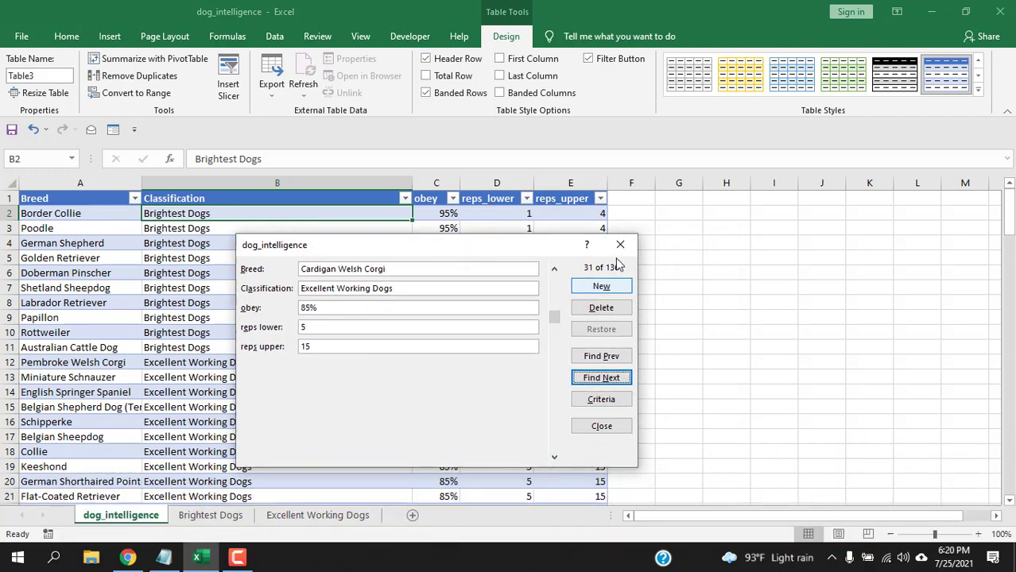
Close the data form to return to the dog_intelligence table
left_click(601, 426)
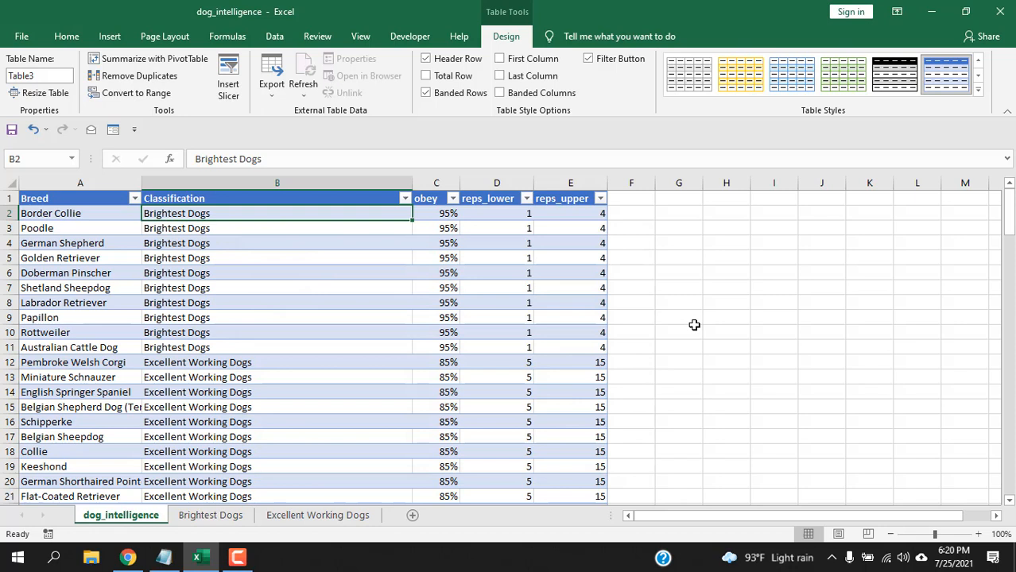